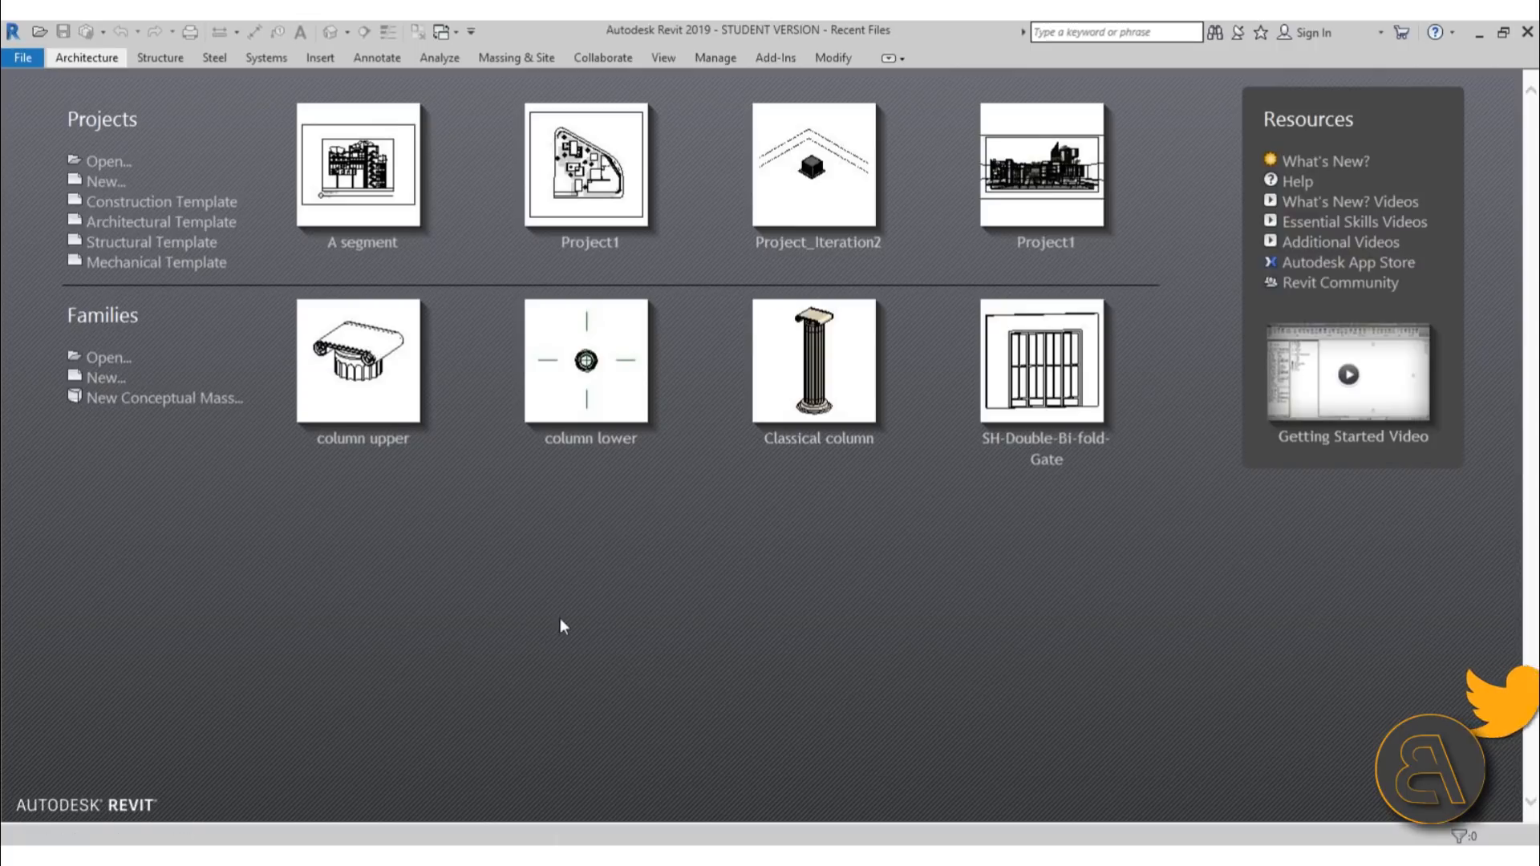
{"action": "mouse_move", "coordinate": [160, 221]}
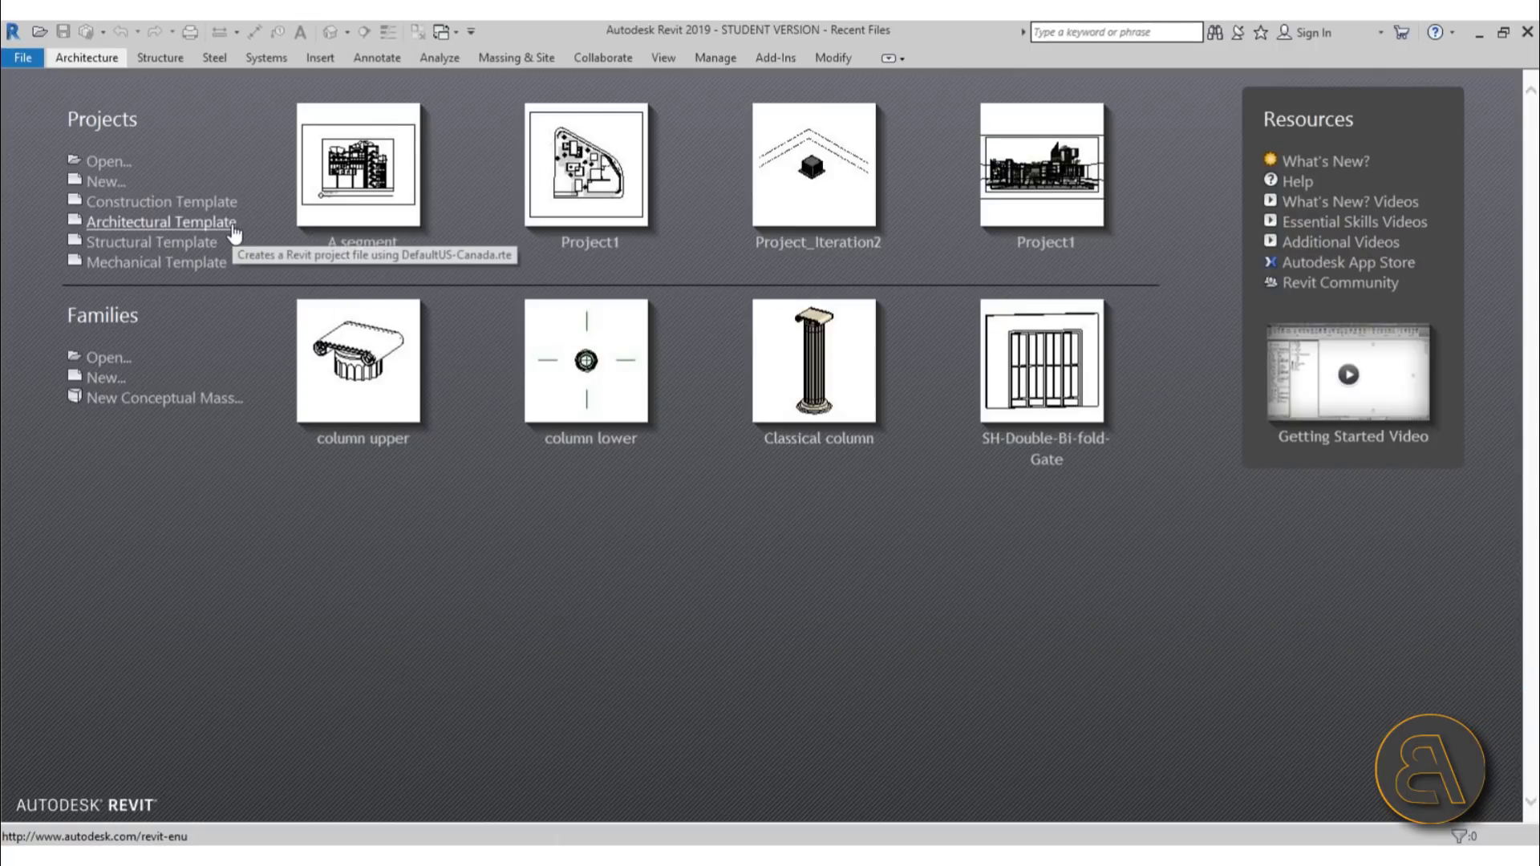
Start a new project from the Architectural Template and bring up the Insert tools
{"action": "left_click", "coordinate": [162, 222]}
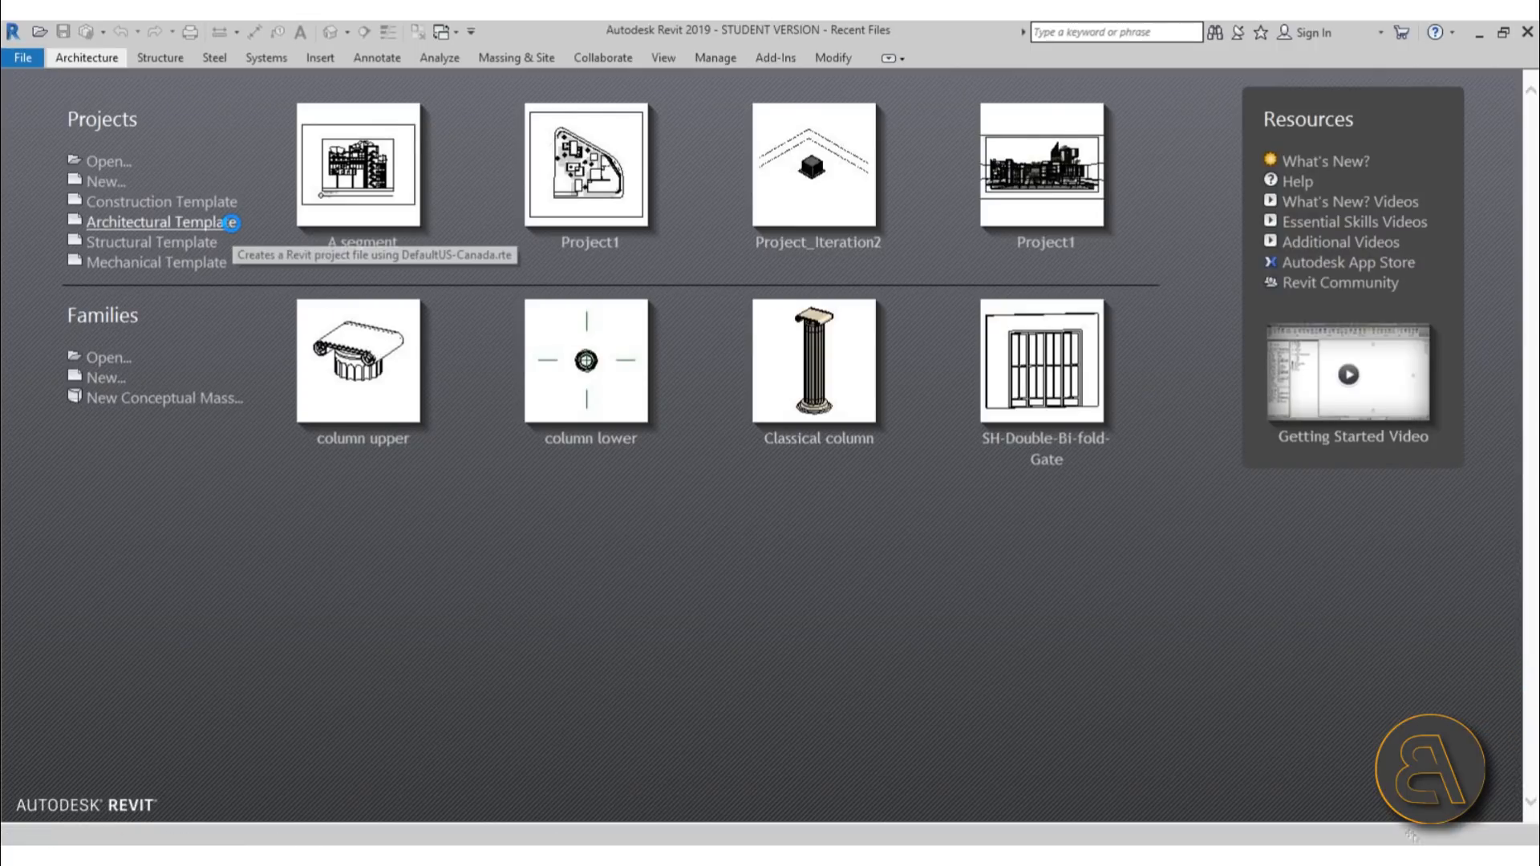
{"action": "left_click", "coordinate": [153, 222]}
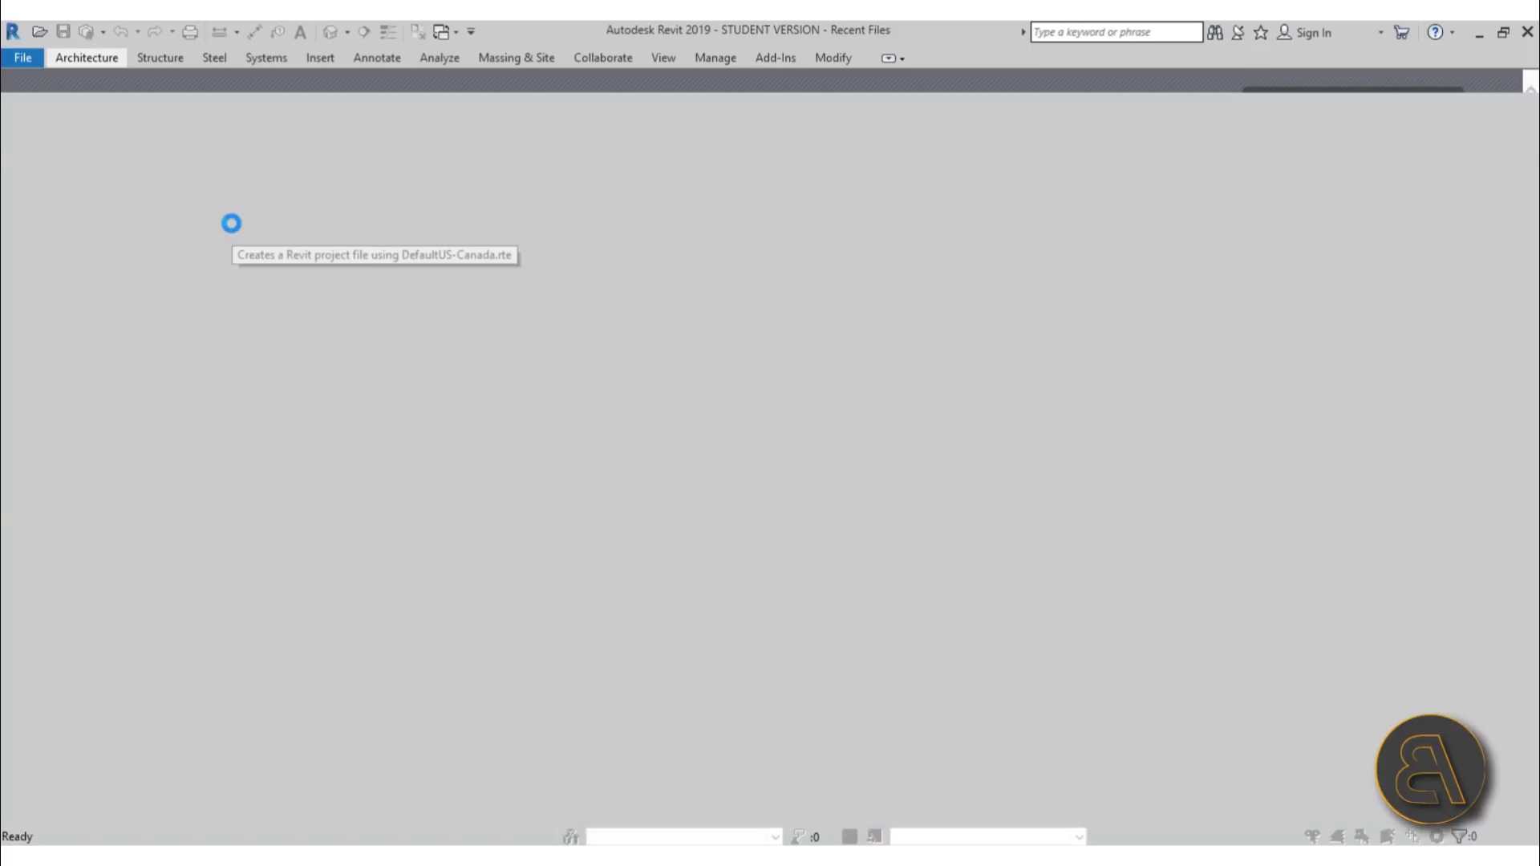
{"action": "left_click", "coordinate": [231, 223]}
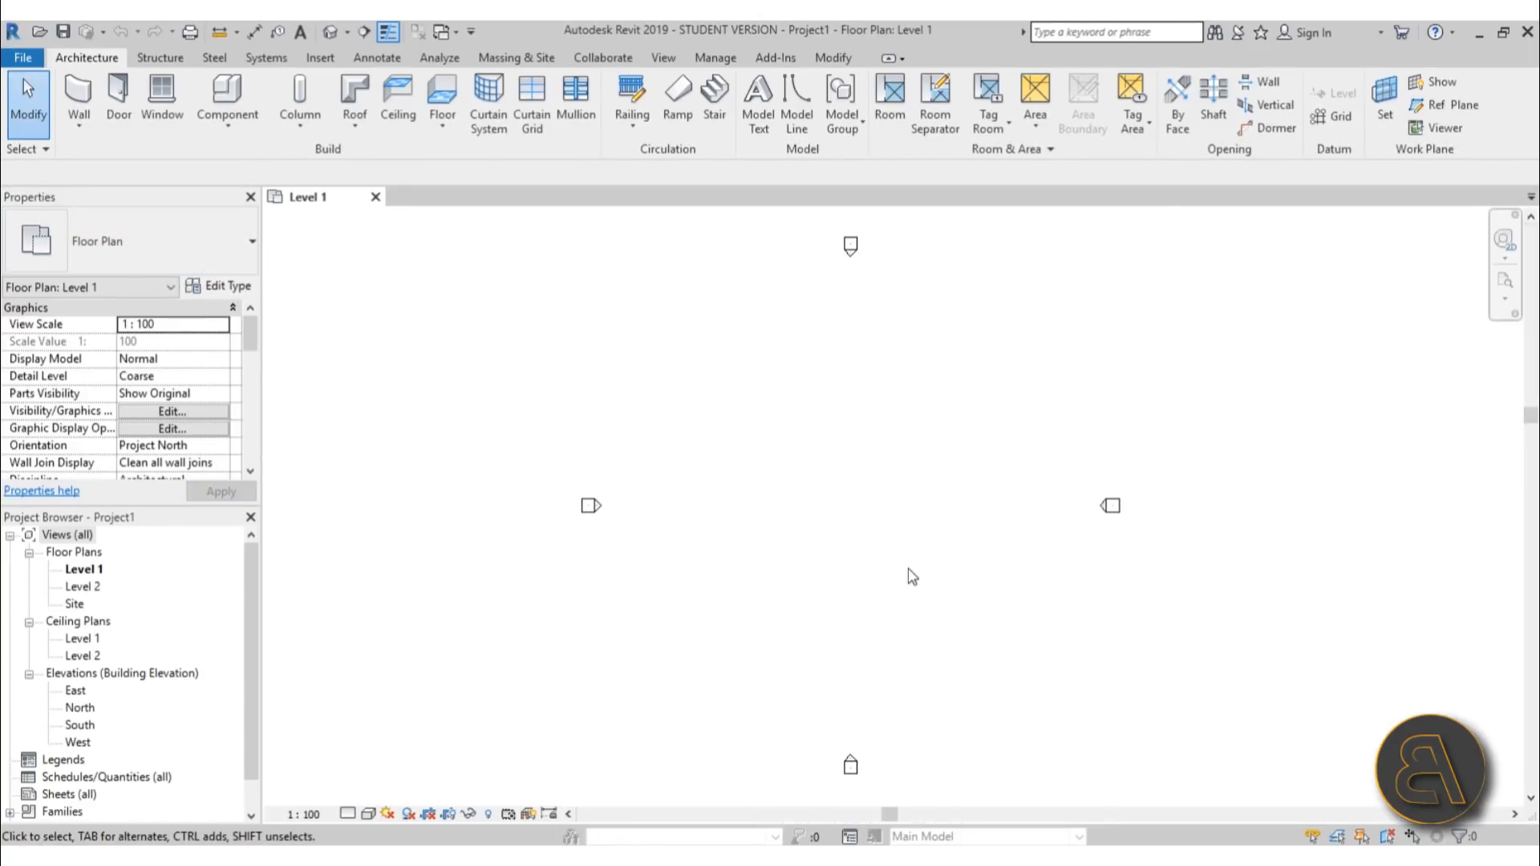
{"action": "mouse_move", "coordinate": [908, 573]}
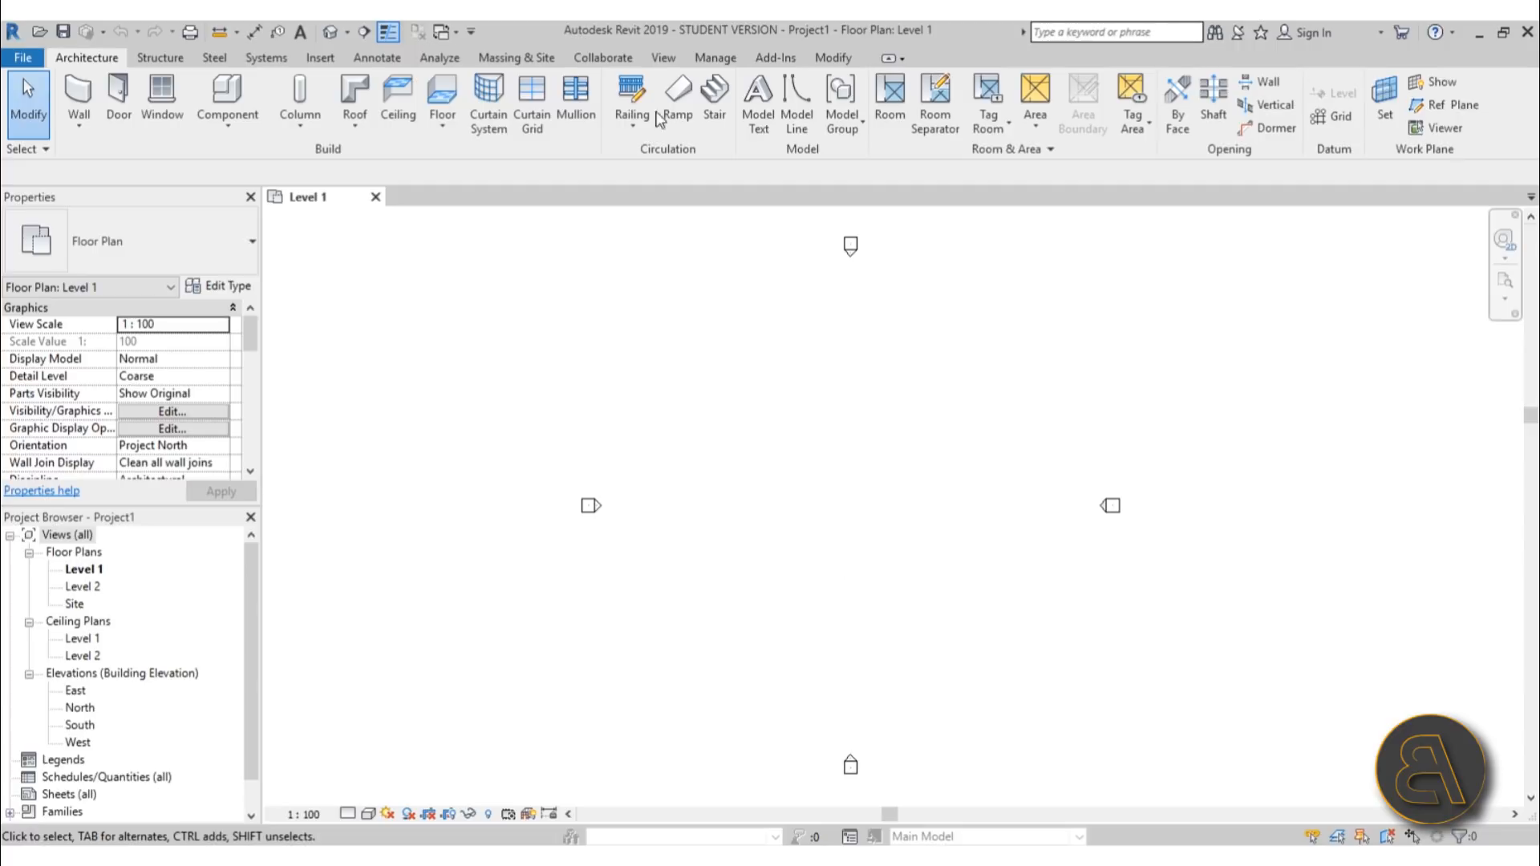
{"action": "left_click", "coordinate": [319, 57]}
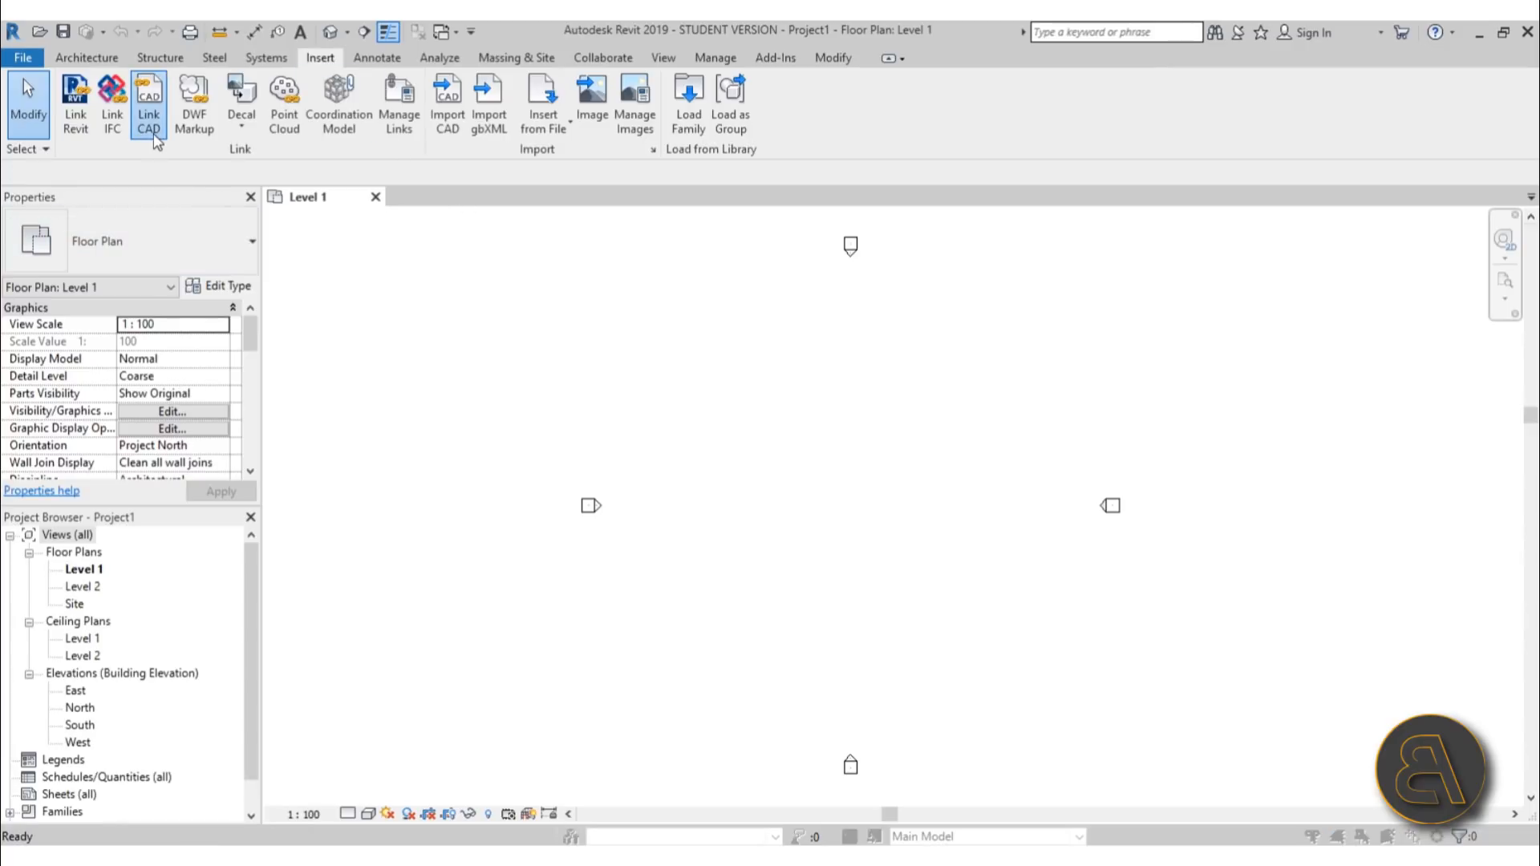
Link 'a cad file.dwg' into the Level 1 floor plan
{"action": "left_click", "coordinate": [148, 103]}
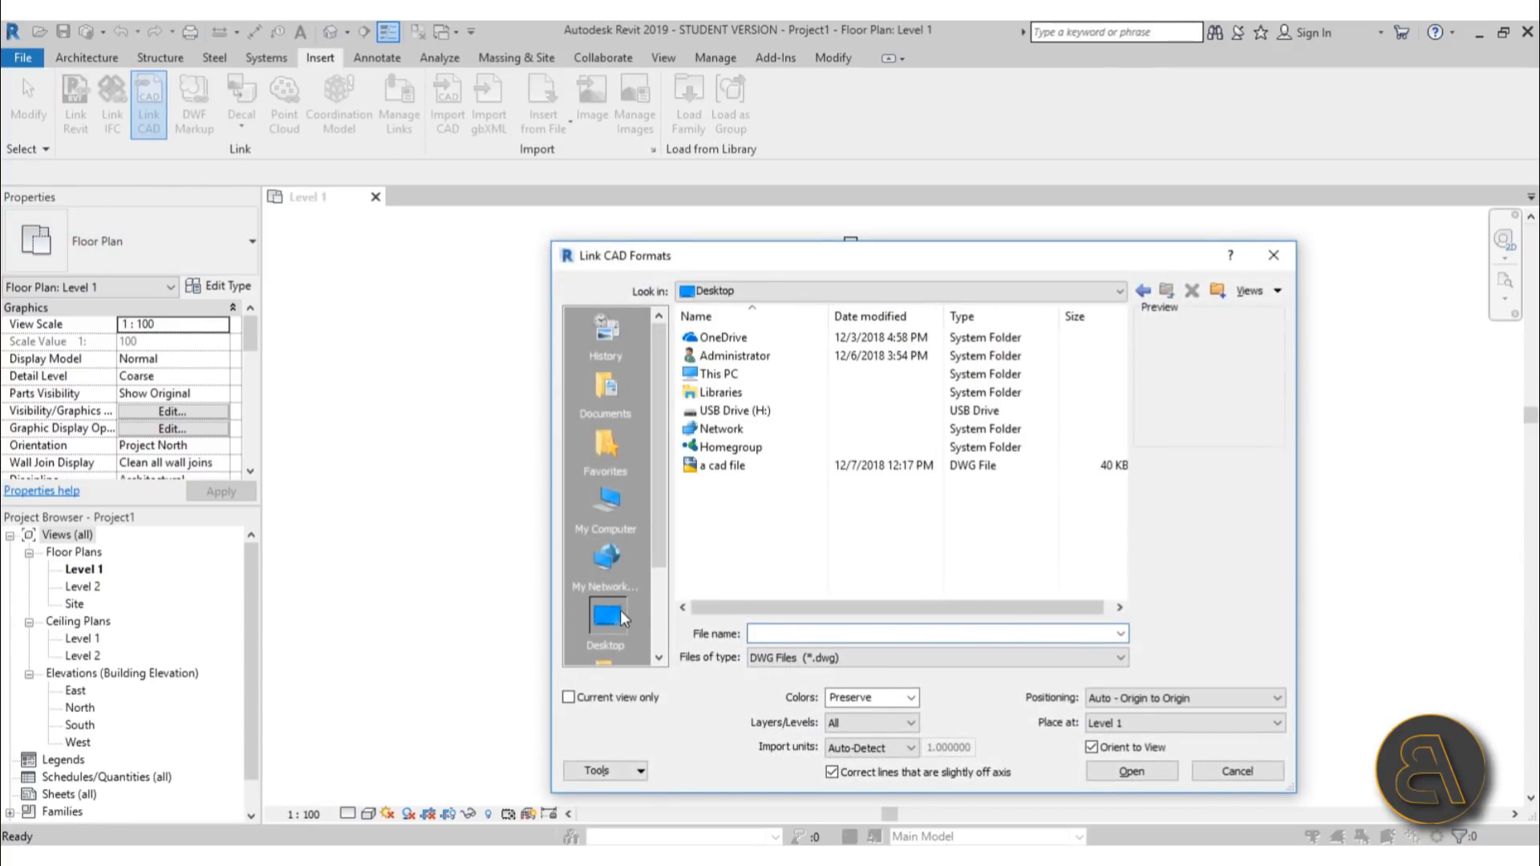
{"action": "left_click", "coordinate": [721, 464]}
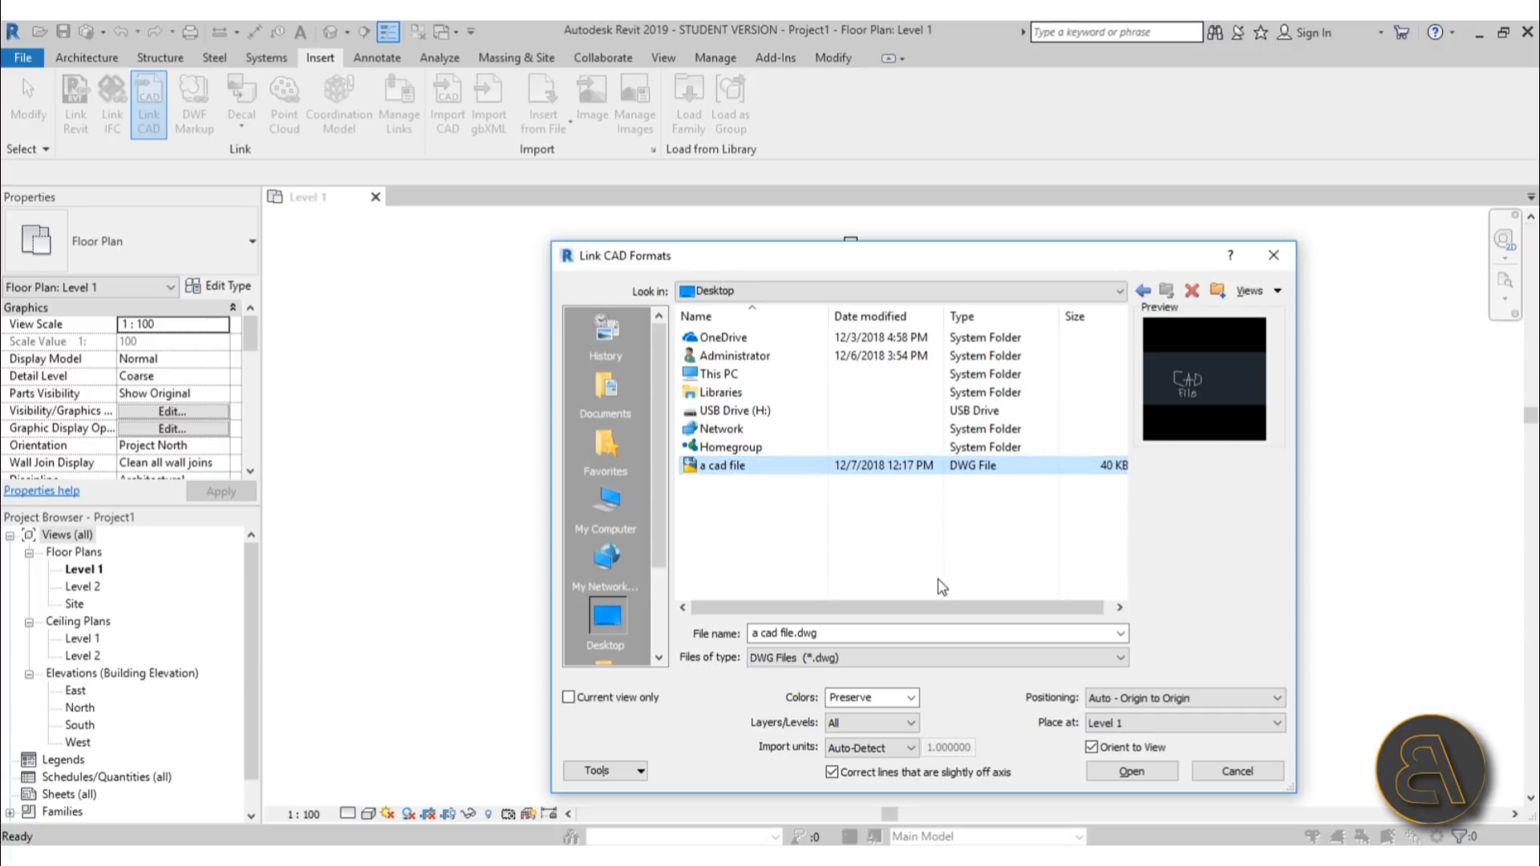
{"action": "left_click", "coordinate": [870, 747]}
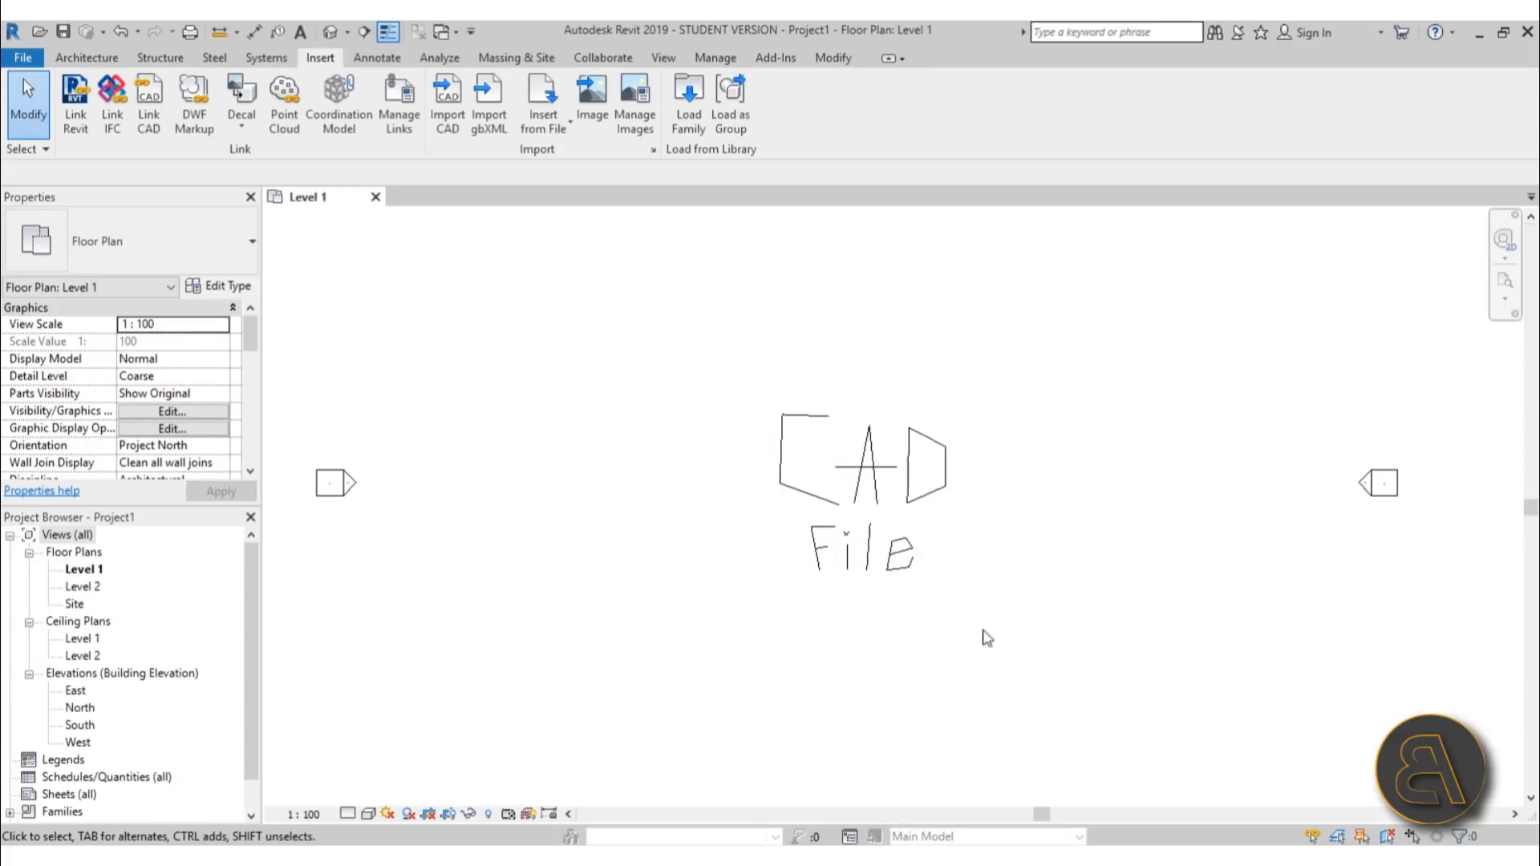
Try moving the pinned CAD drawing and cancel the 'Can't move pinned element' error
{"action": "left_click", "coordinate": [902, 558]}
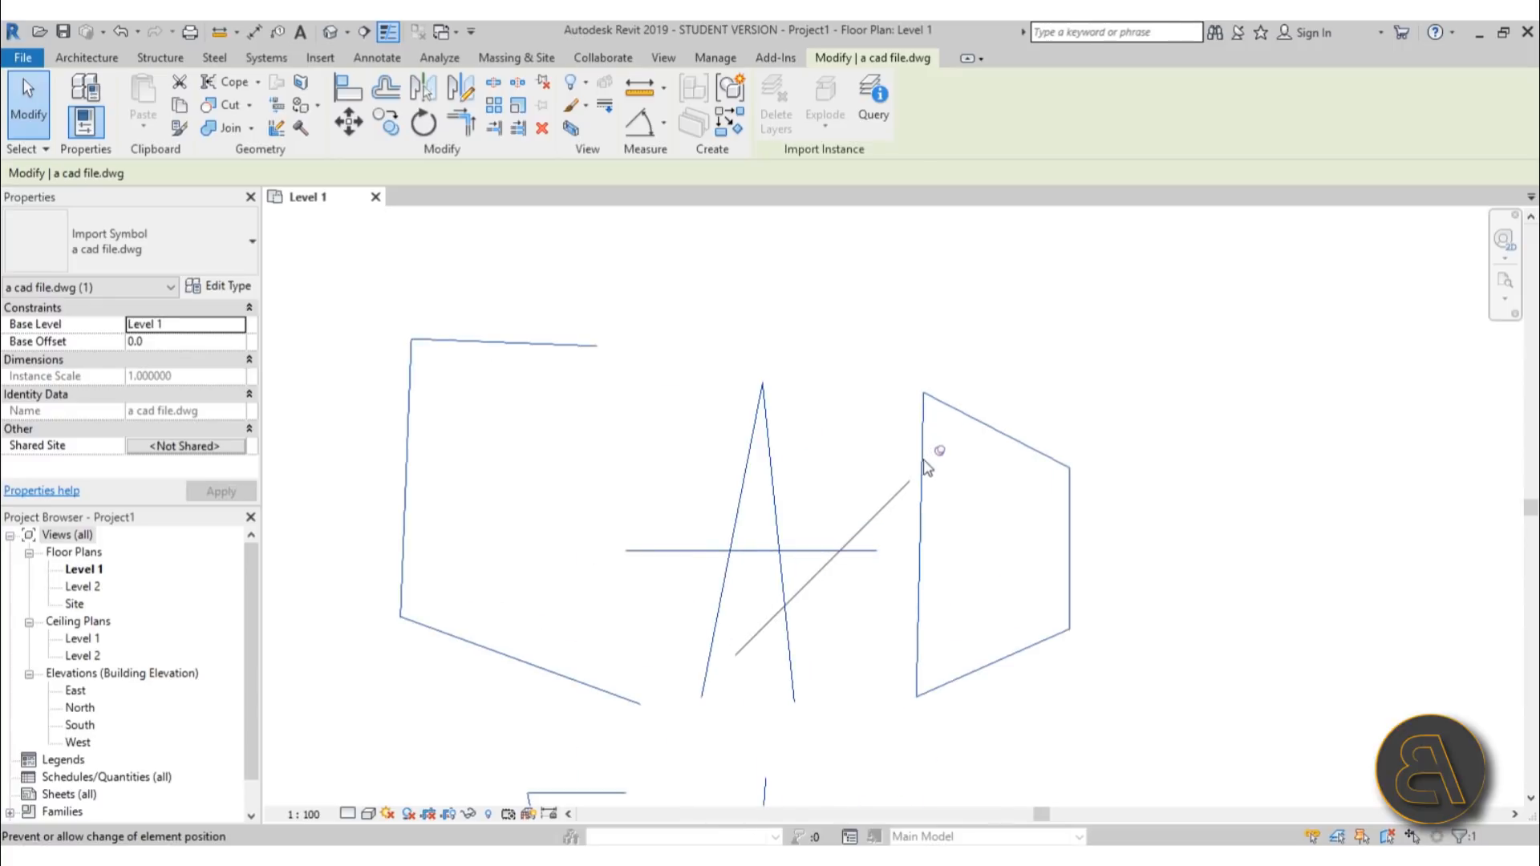
{"action": "mouse_move", "coordinate": [941, 460]}
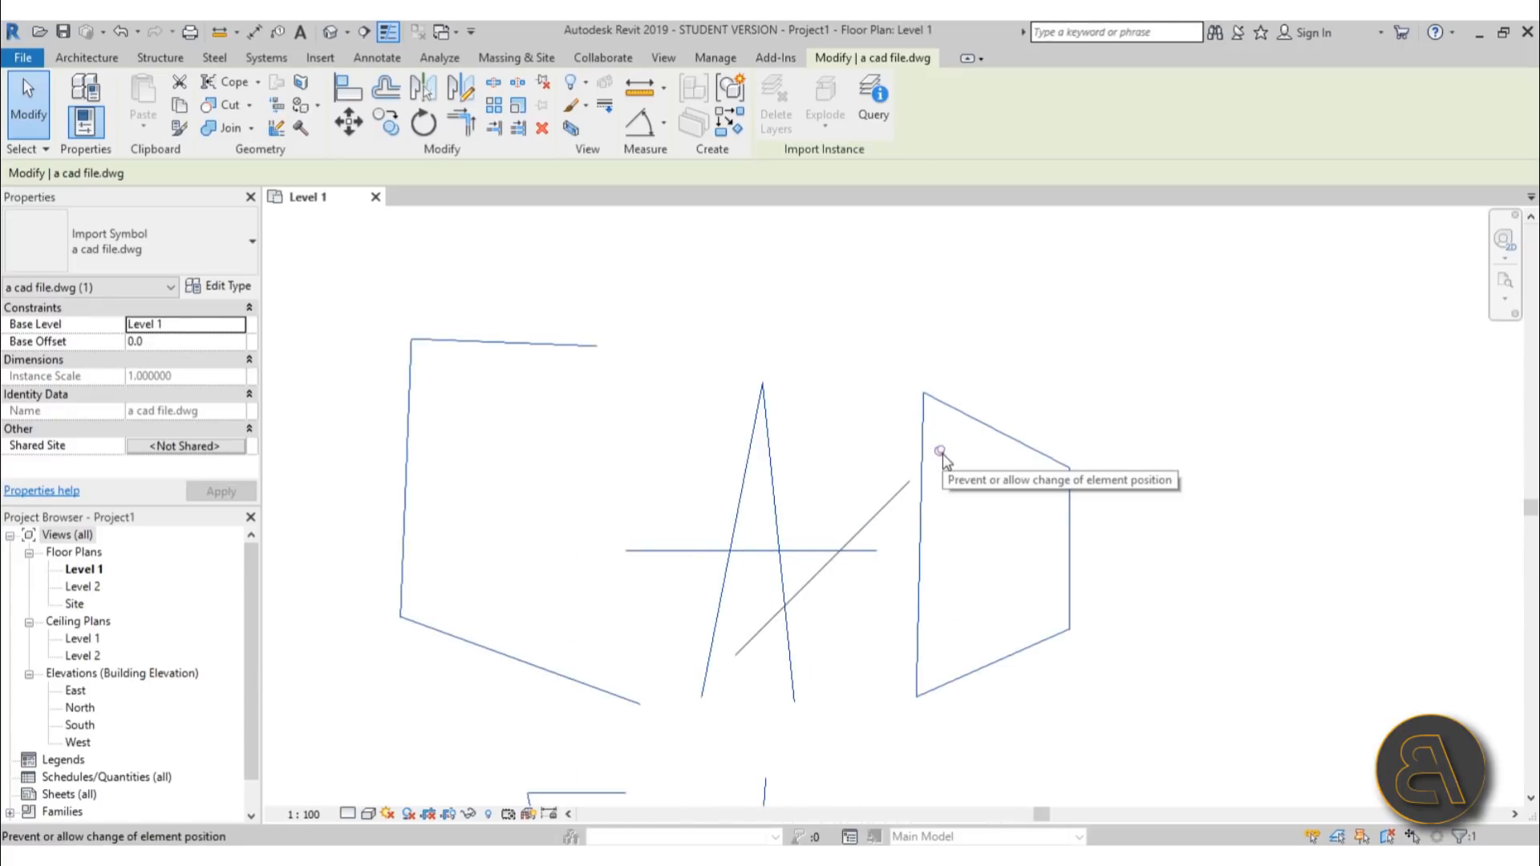
{"action": "mouse_move", "coordinate": [940, 462]}
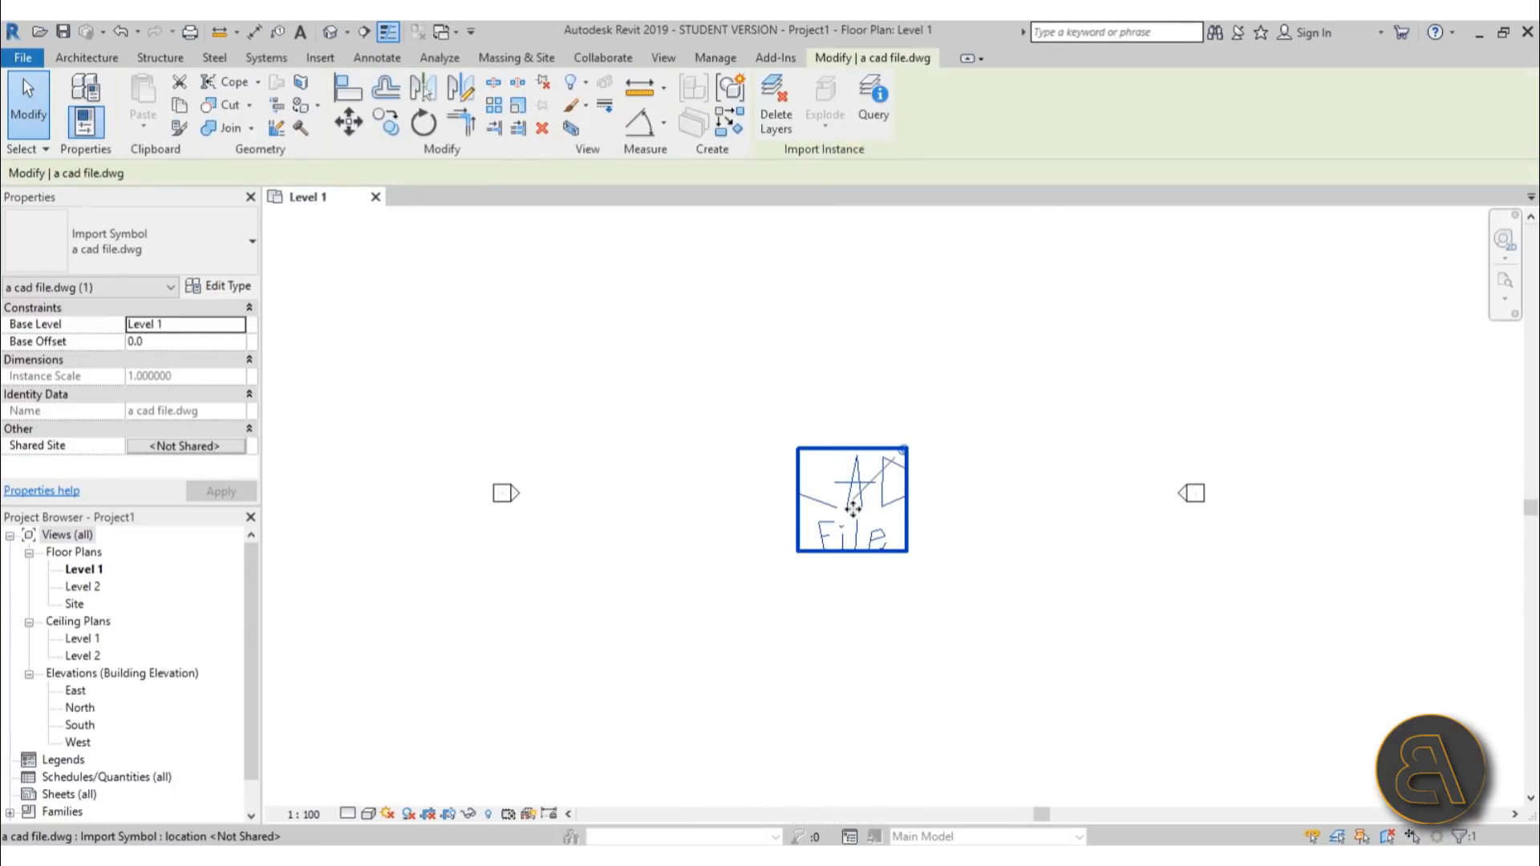
{"action": "left_click", "coordinate": [977, 602]}
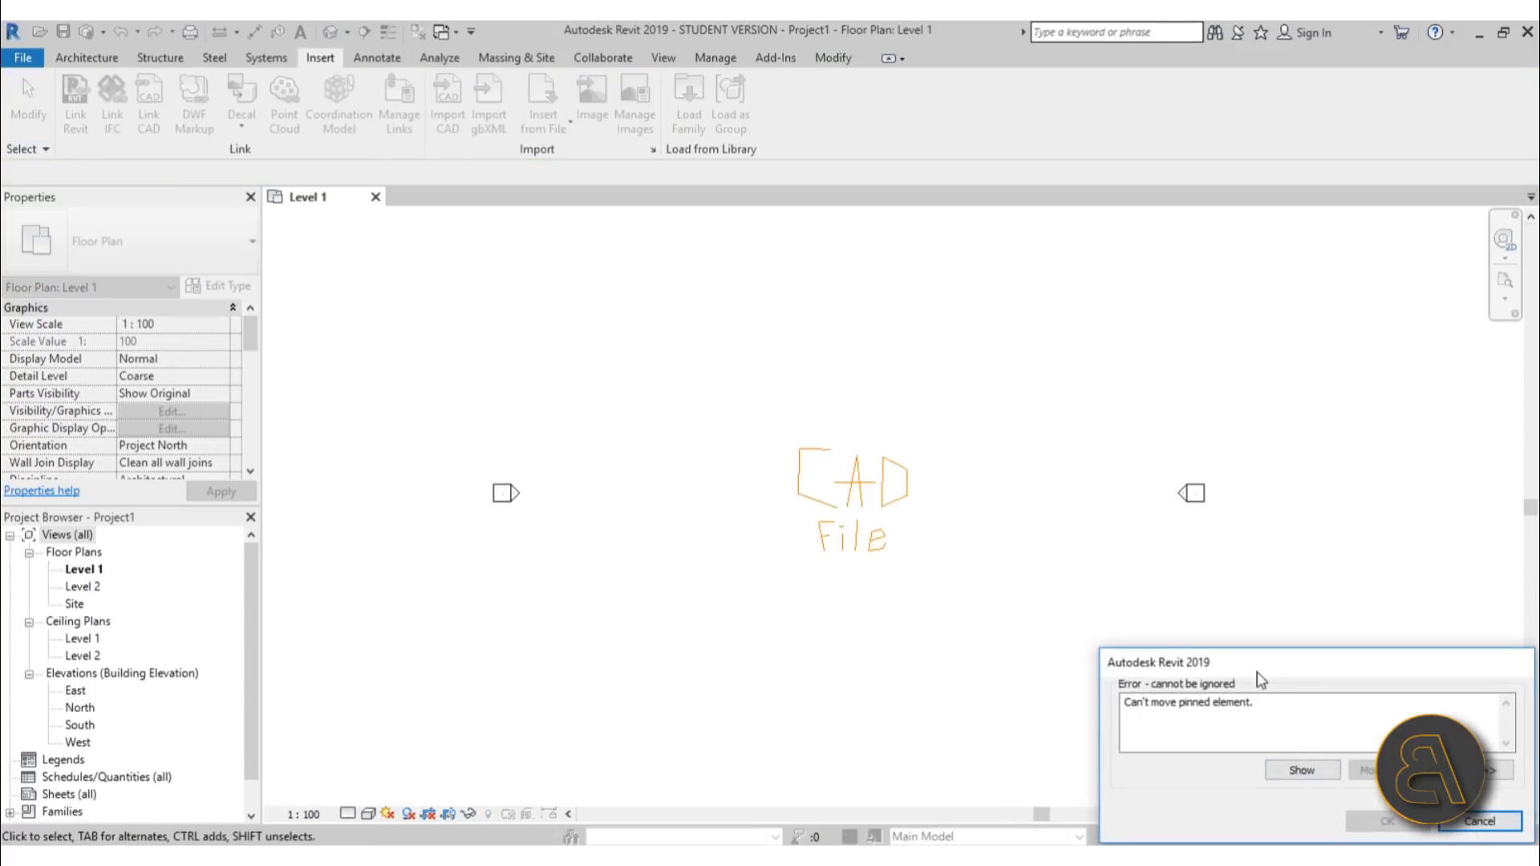
{"action": "left_click_drag", "start_coordinate": [1159, 662], "coordinate": [687, 404]}
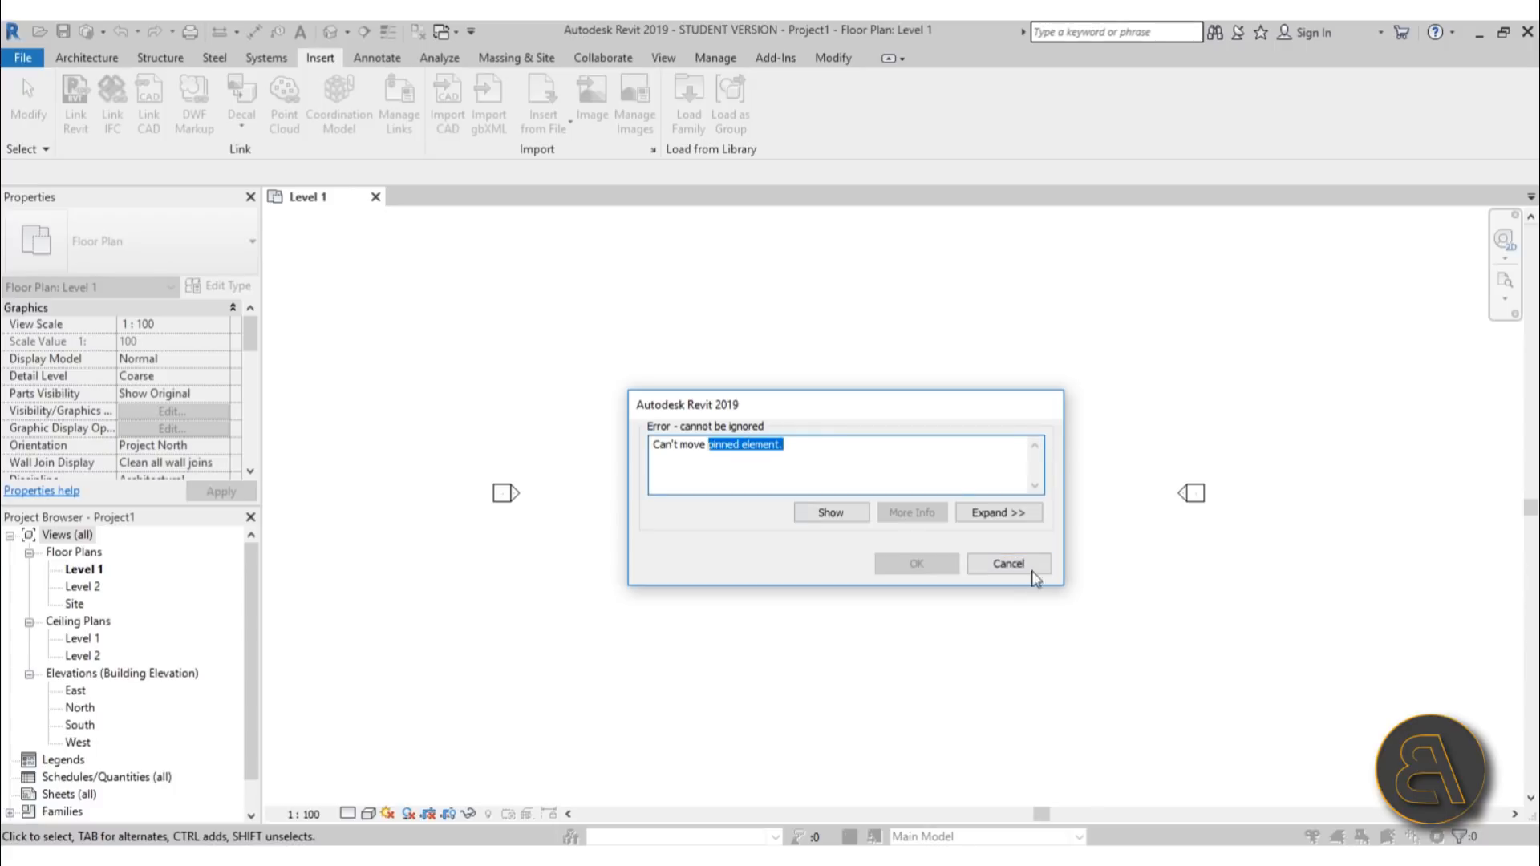
{"action": "left_click", "coordinate": [1007, 563]}
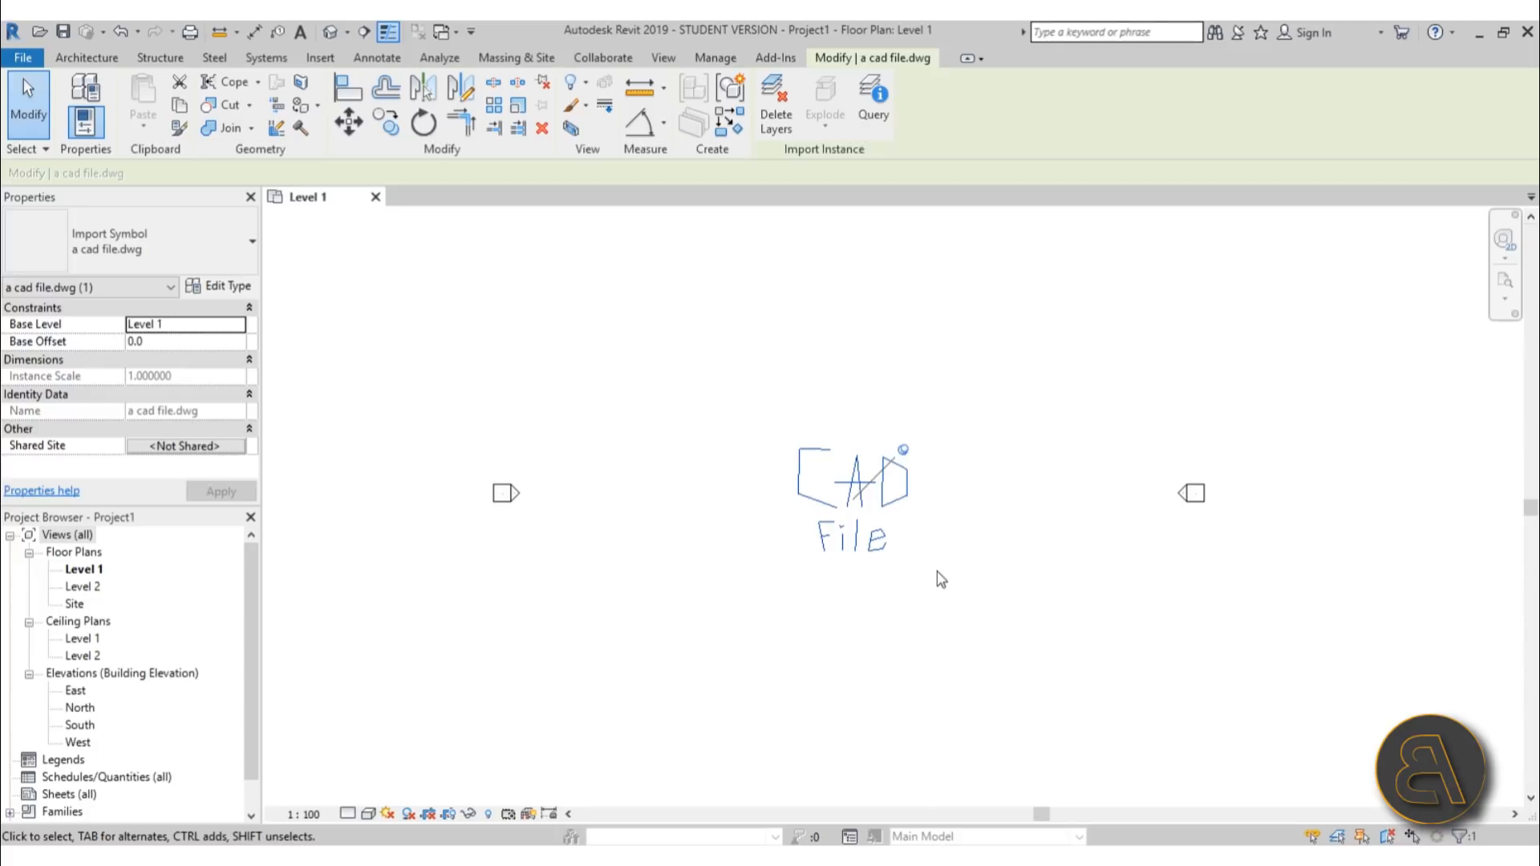
{"action": "mouse_move", "coordinate": [979, 576]}
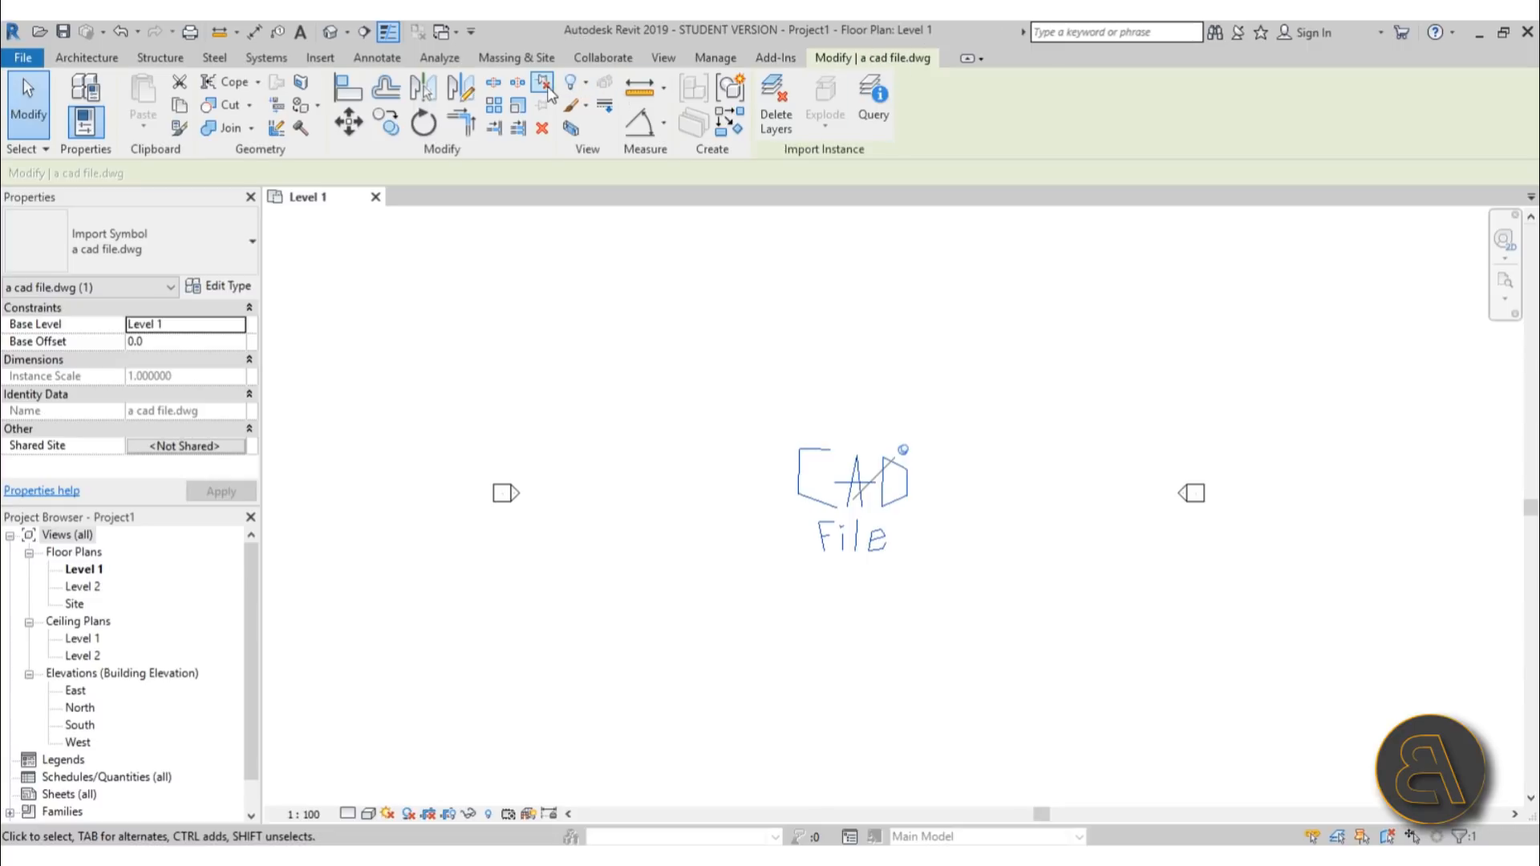
{"action": "mouse_move", "coordinate": [541, 105]}
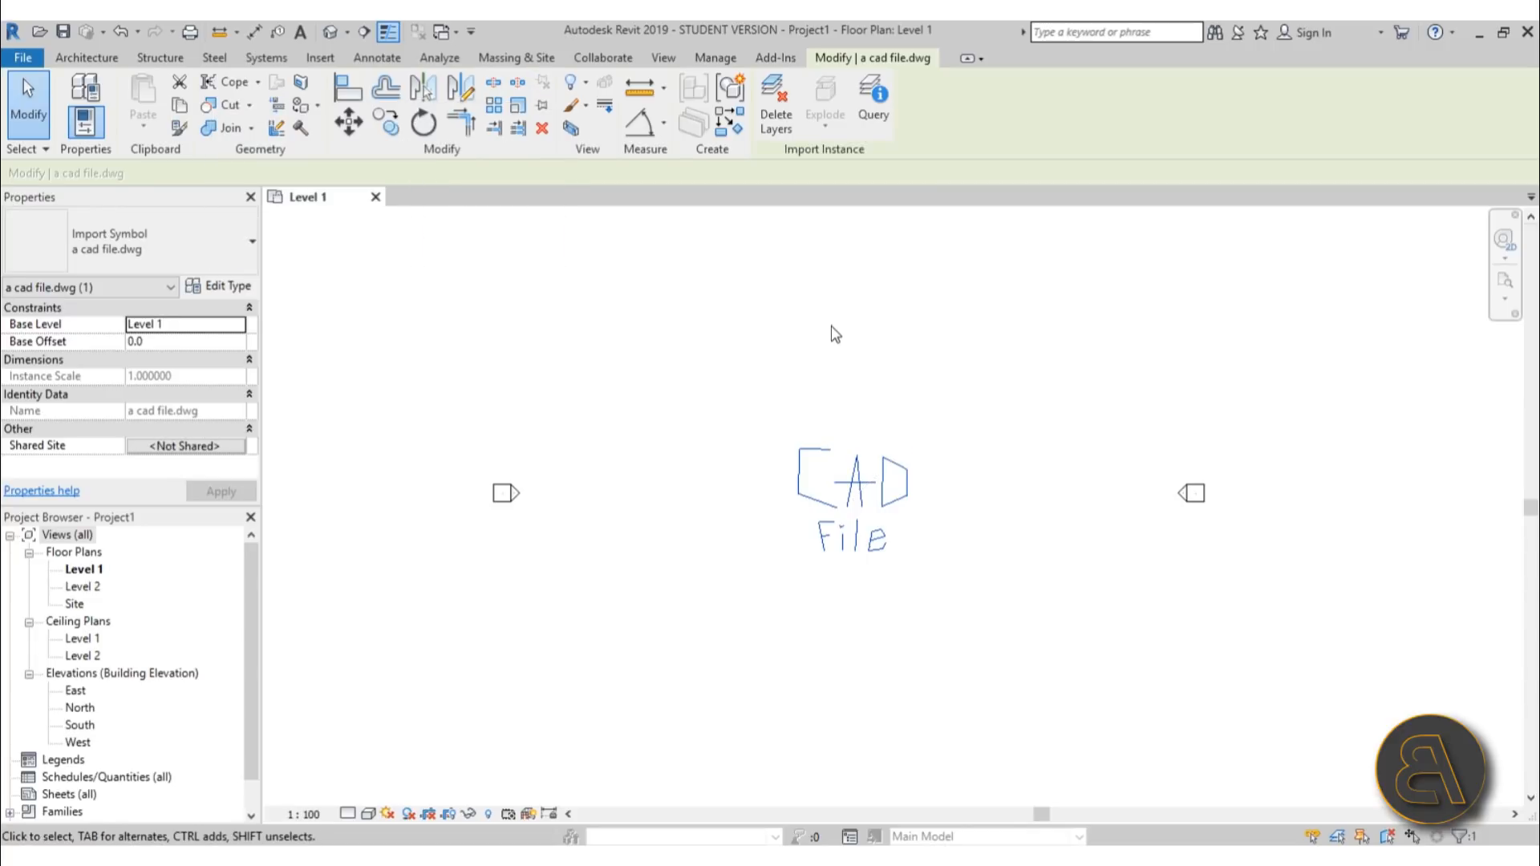
Shift the unpinned CAD drawing slightly upward, pin it again, and open the Wall dropdown
{"action": "left_click_drag", "start_coordinate": [852, 491], "coordinate": [680, 434]}
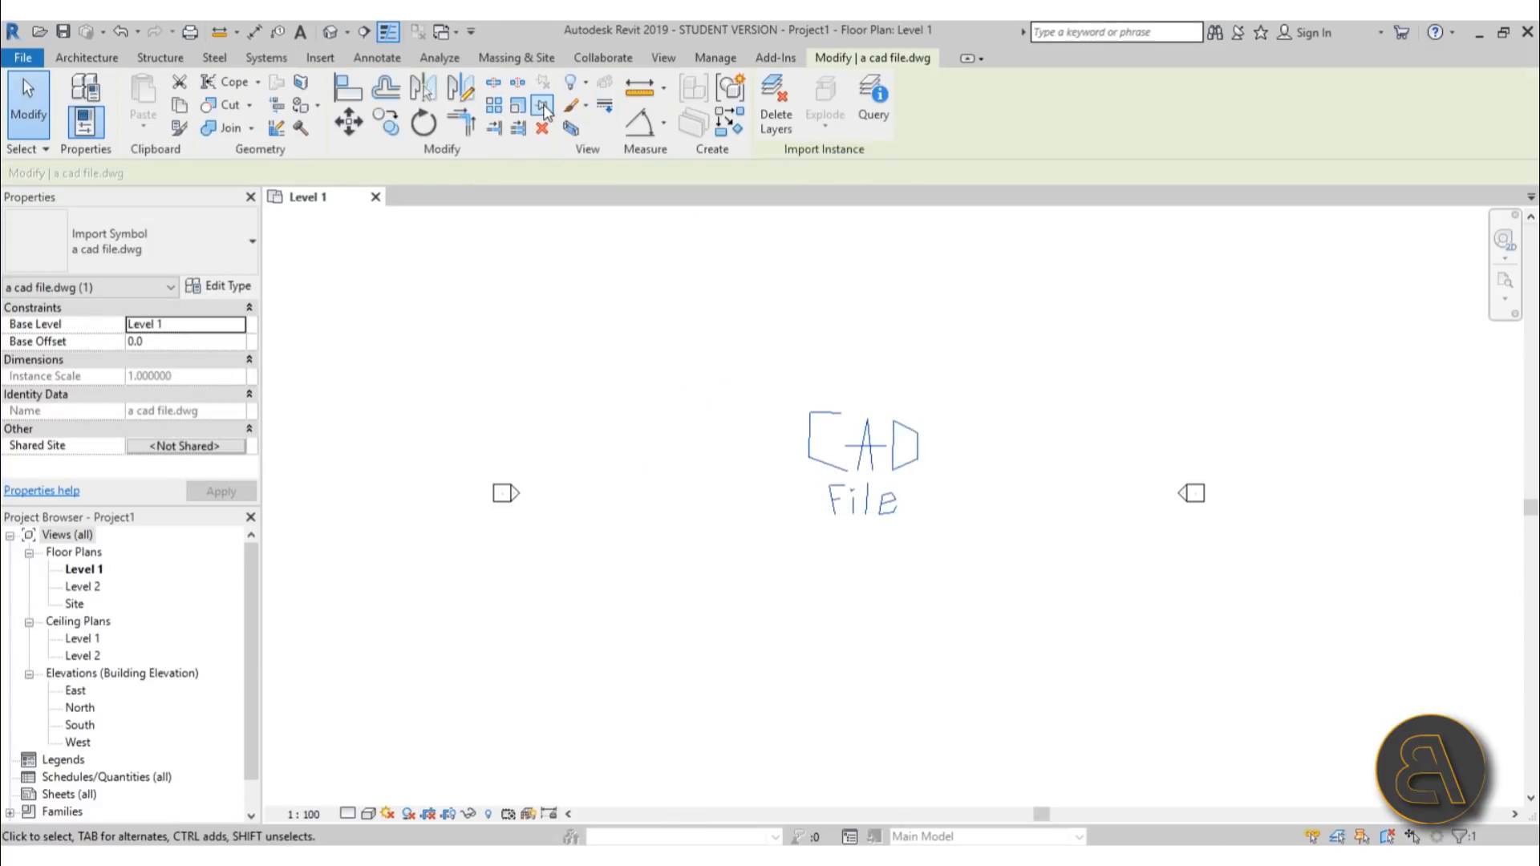
{"action": "mouse_move", "coordinate": [542, 106]}
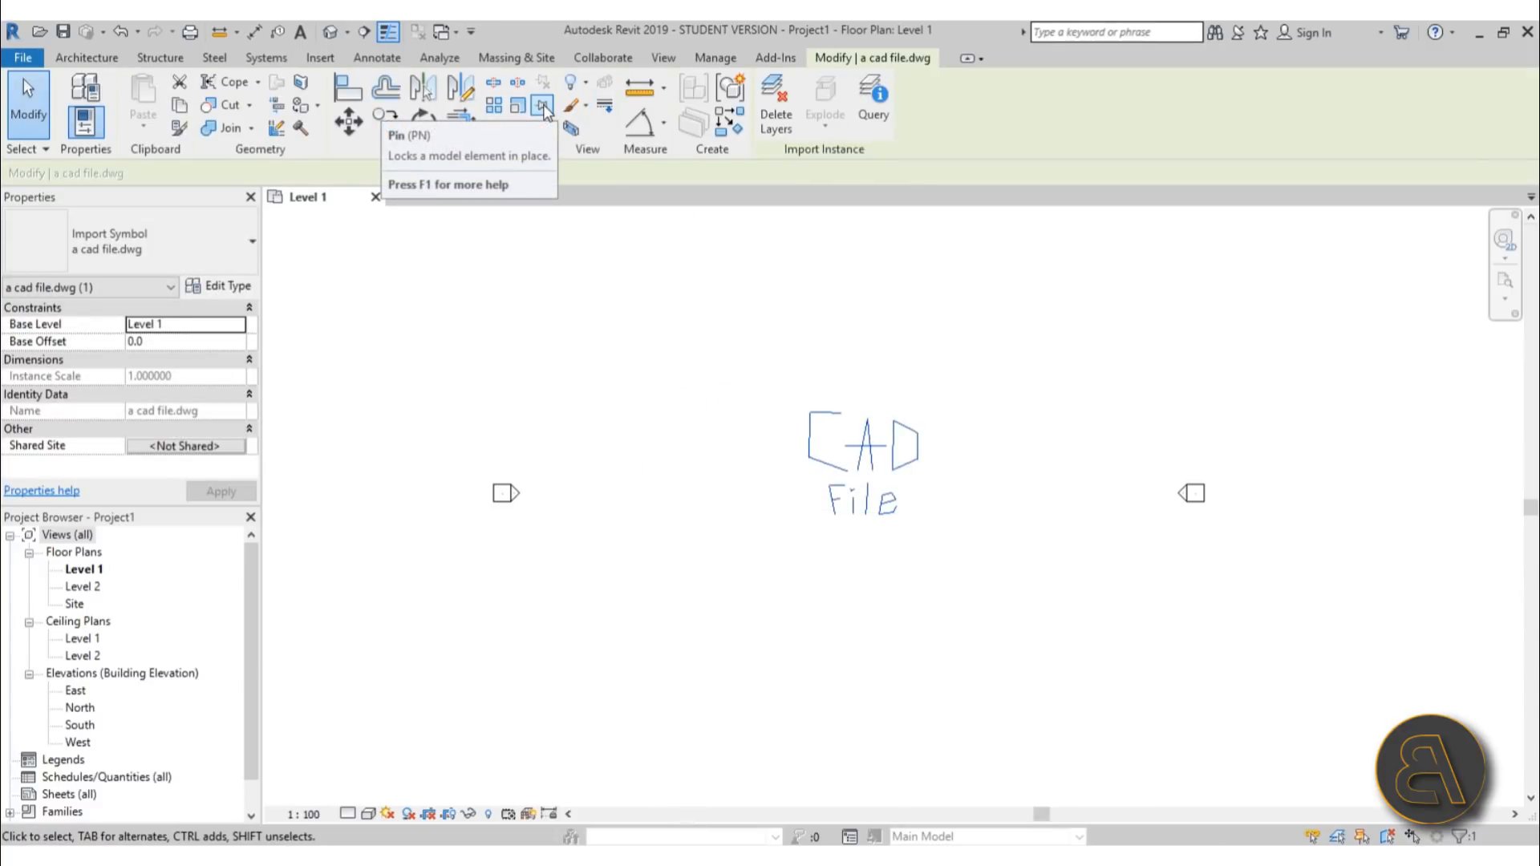
{"action": "left_click", "coordinate": [544, 105]}
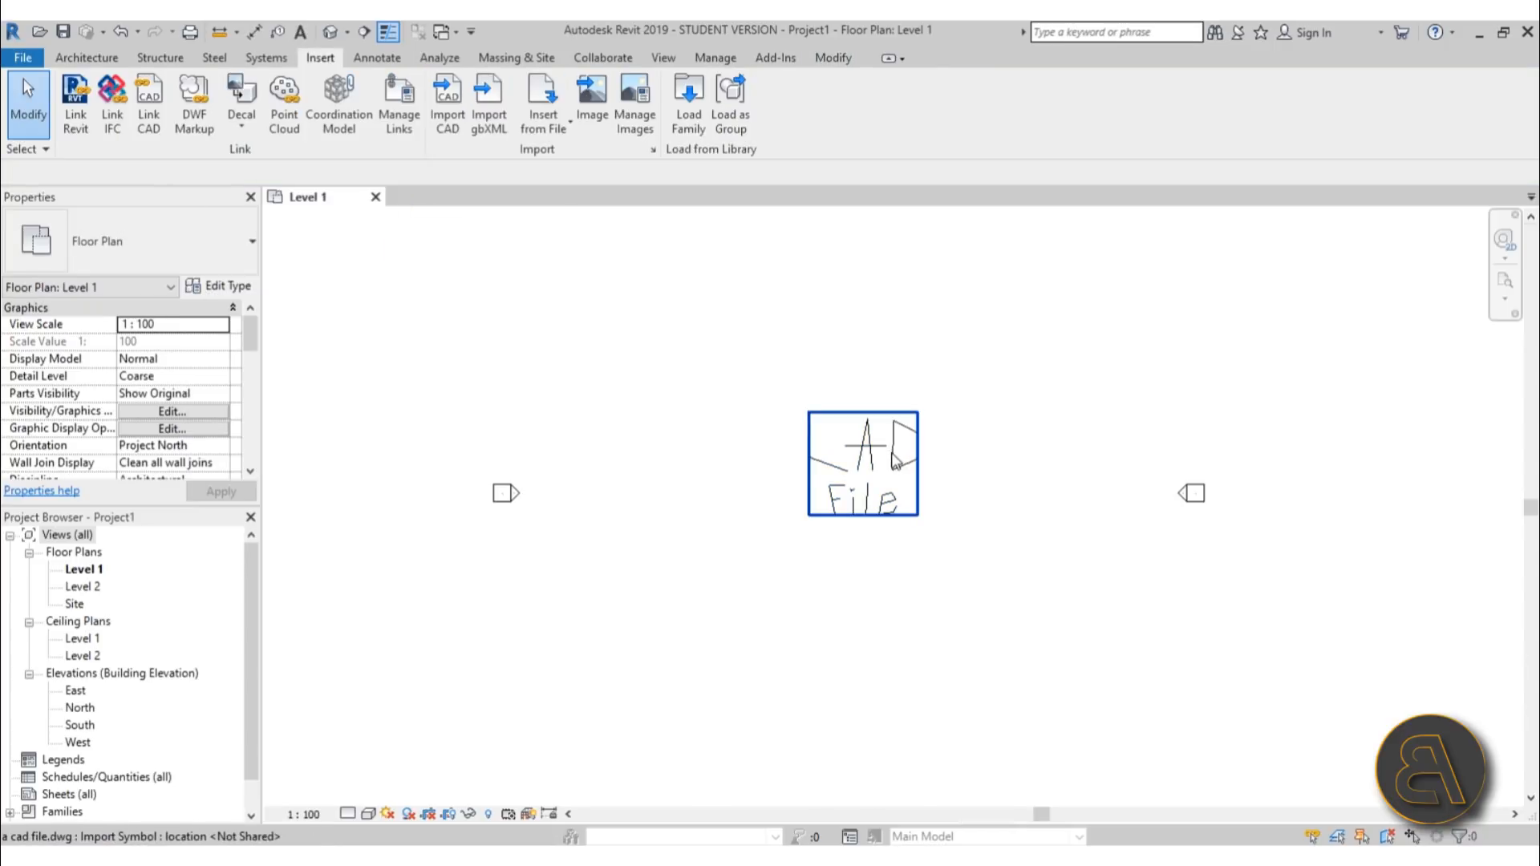
{"action": "left_click", "coordinate": [1079, 472]}
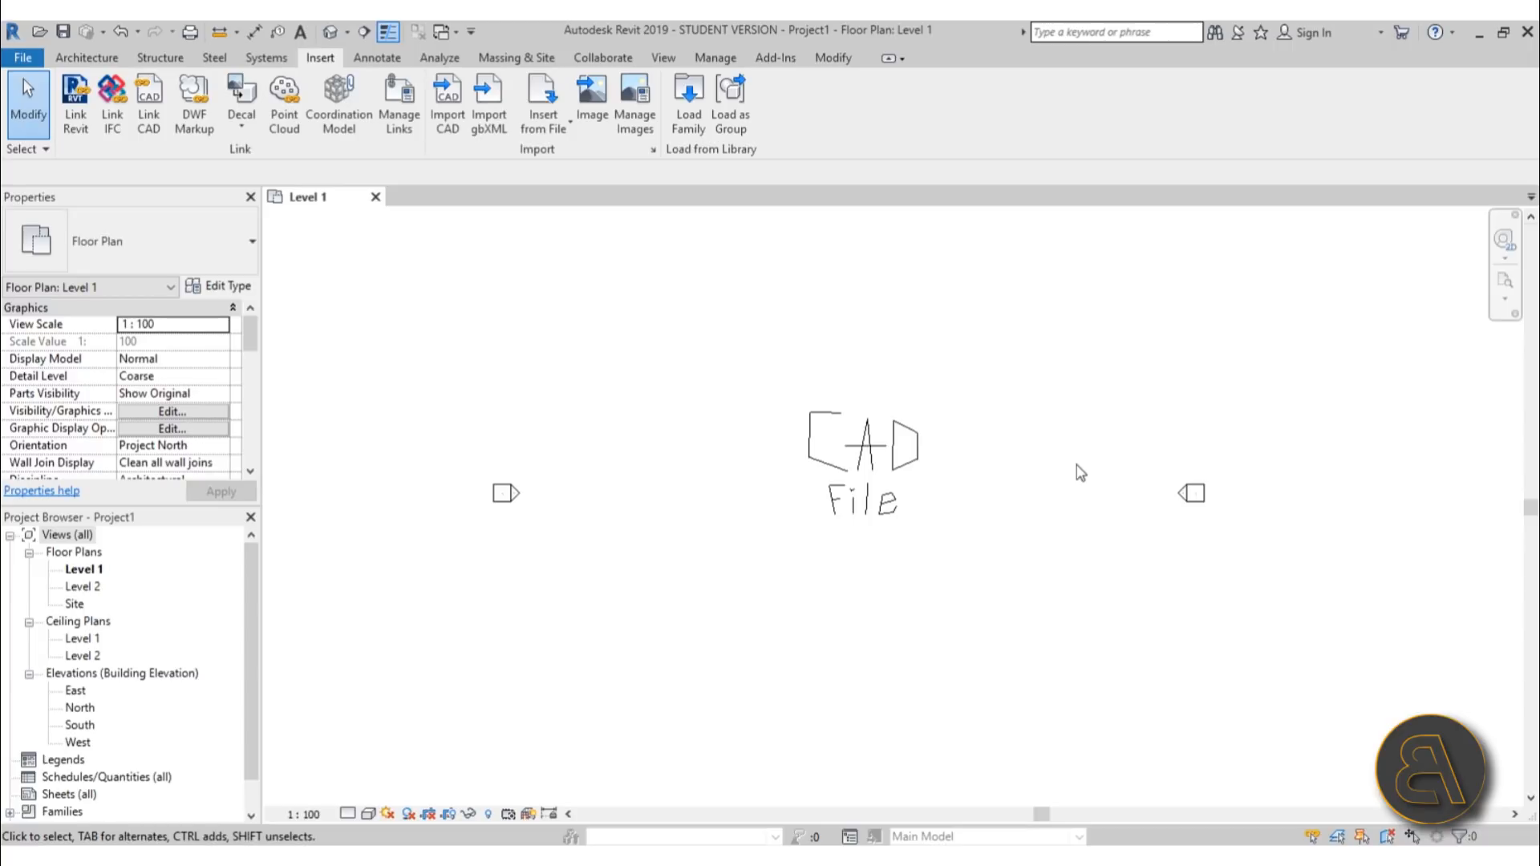
{"action": "mouse_move", "coordinate": [904, 516]}
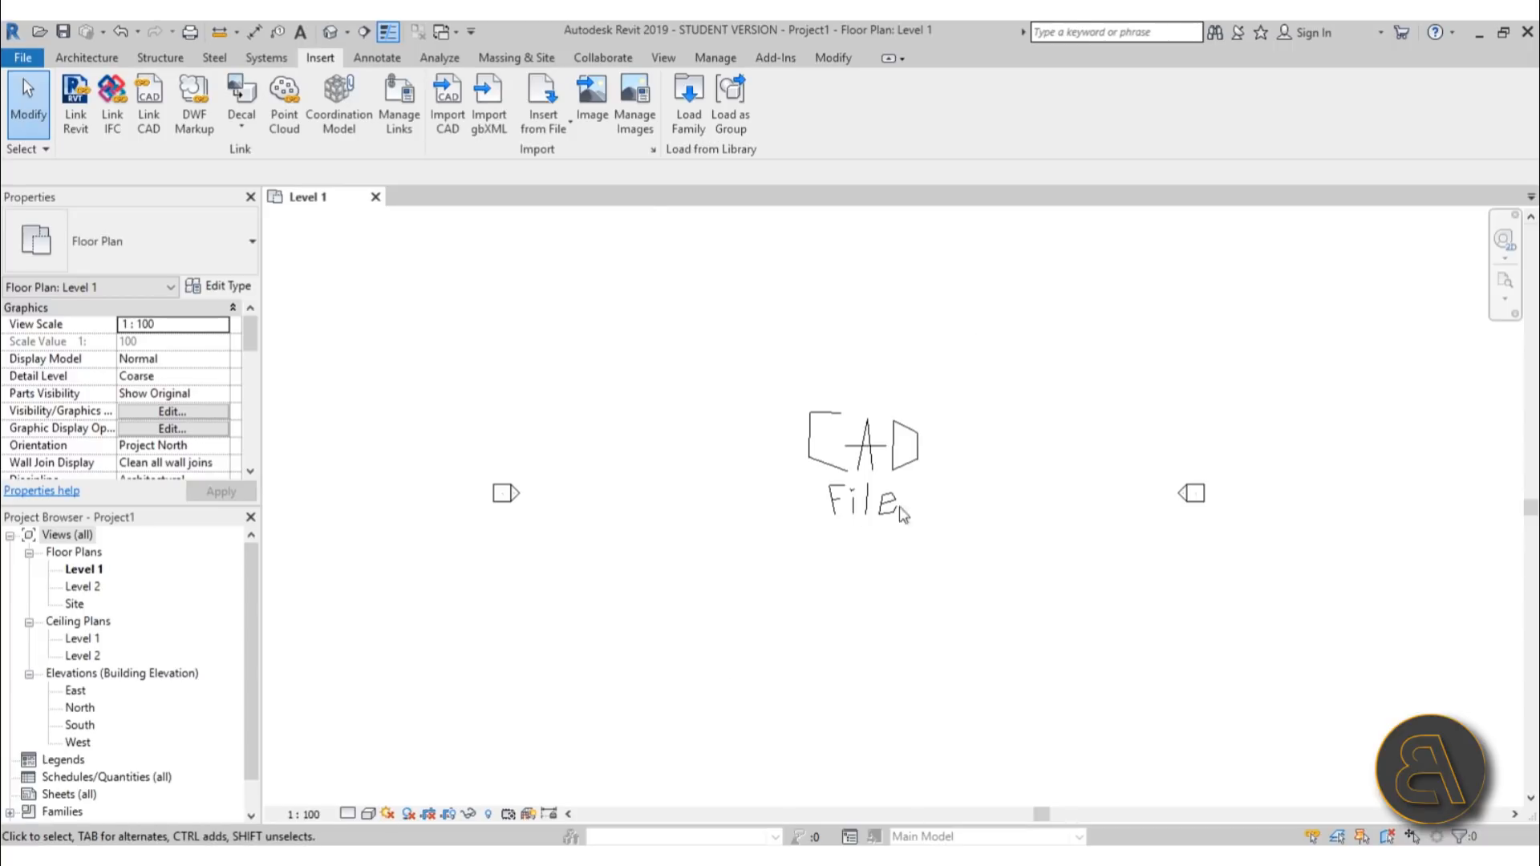
{"action": "left_click", "coordinate": [862, 463]}
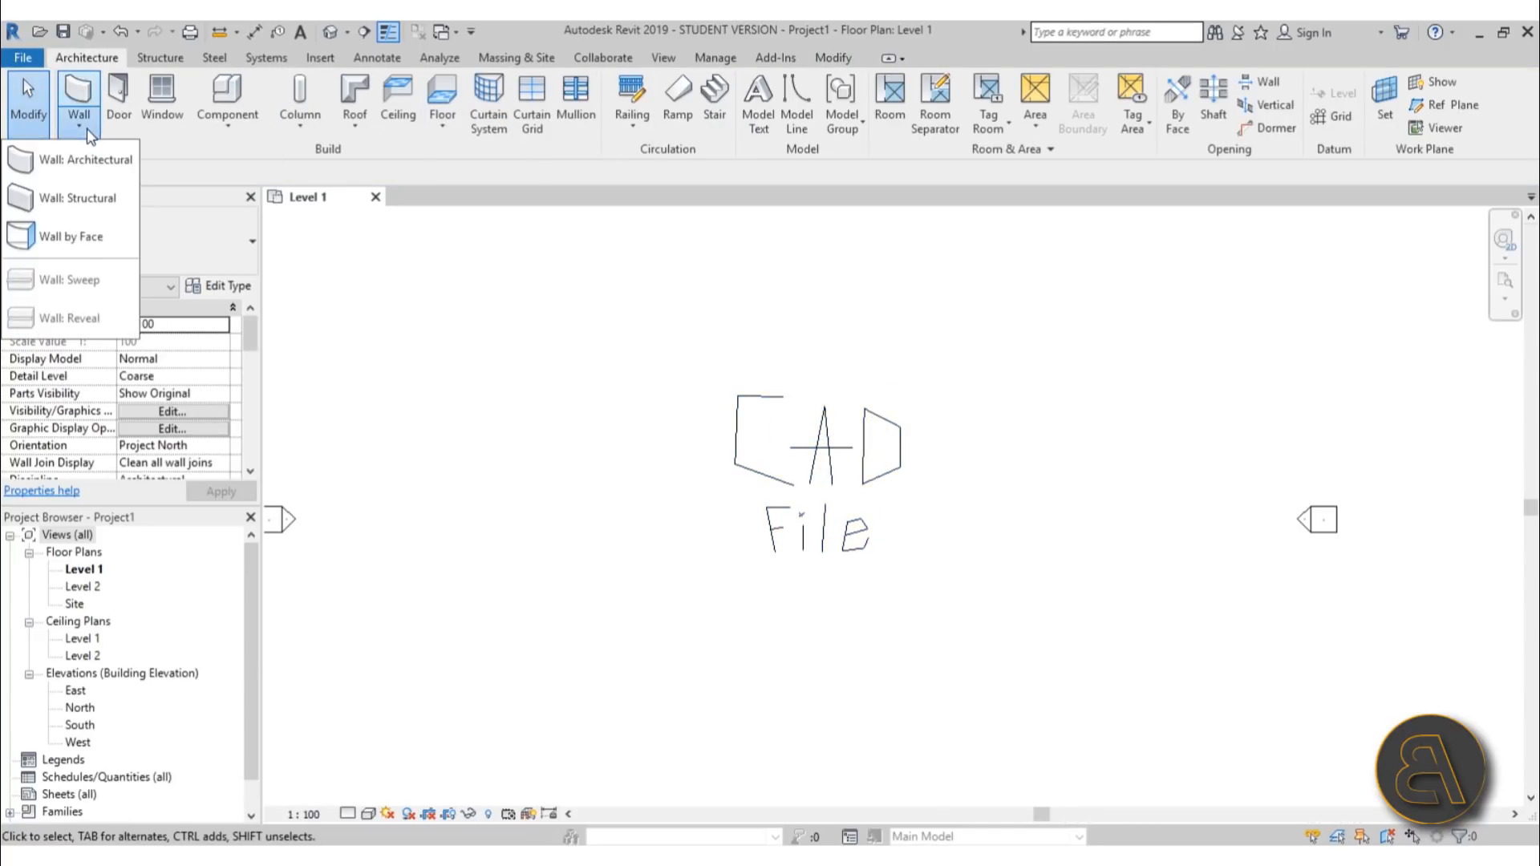
Draw a diagonal Curtain Wall: Storefront wall below and left of the CAD drawing
{"action": "left_click", "coordinate": [87, 159]}
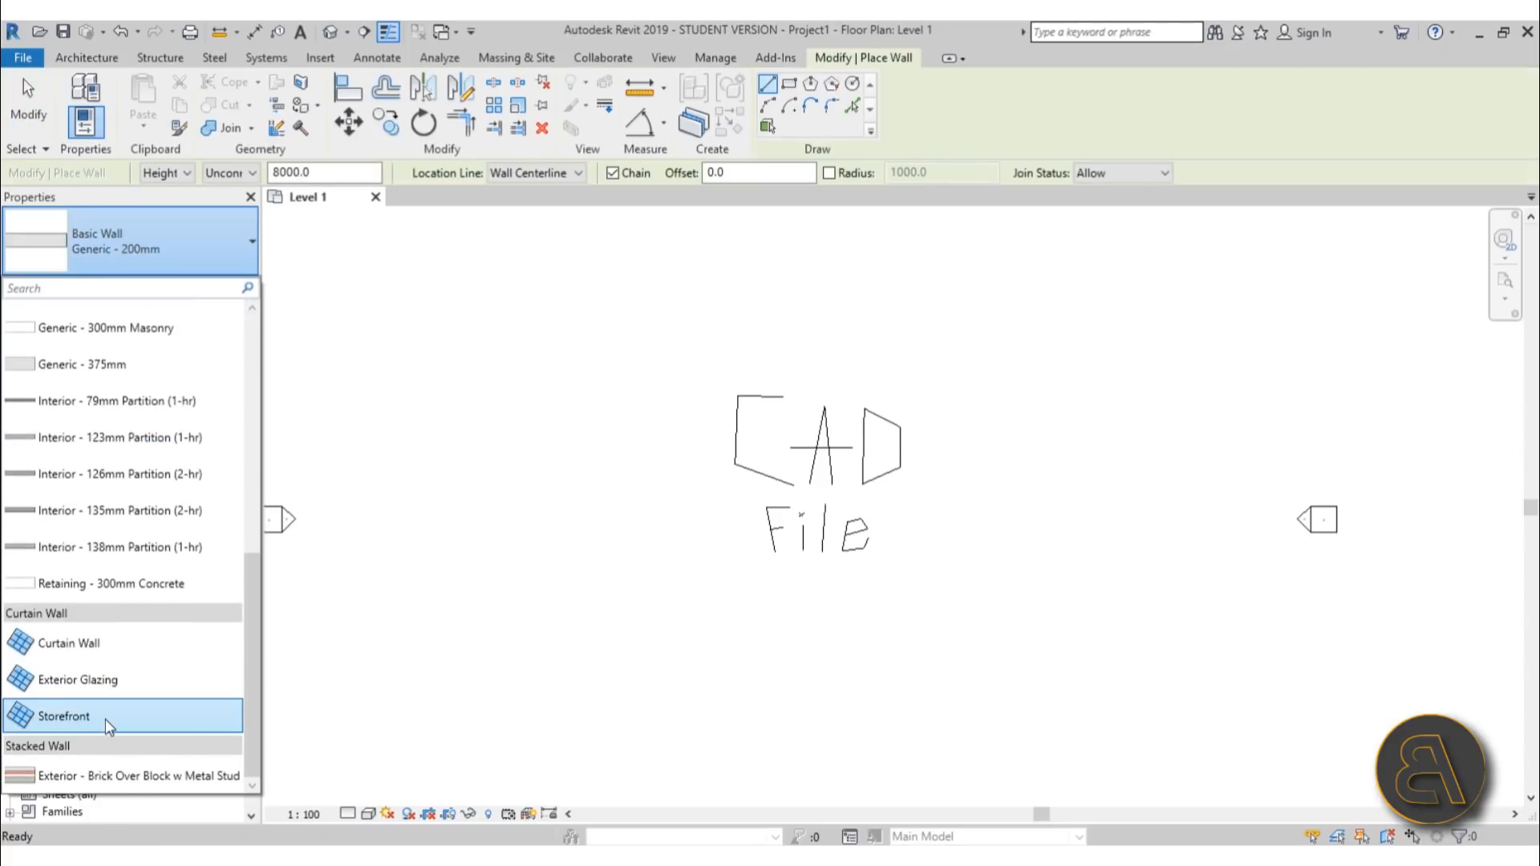
{"action": "left_click", "coordinate": [66, 716]}
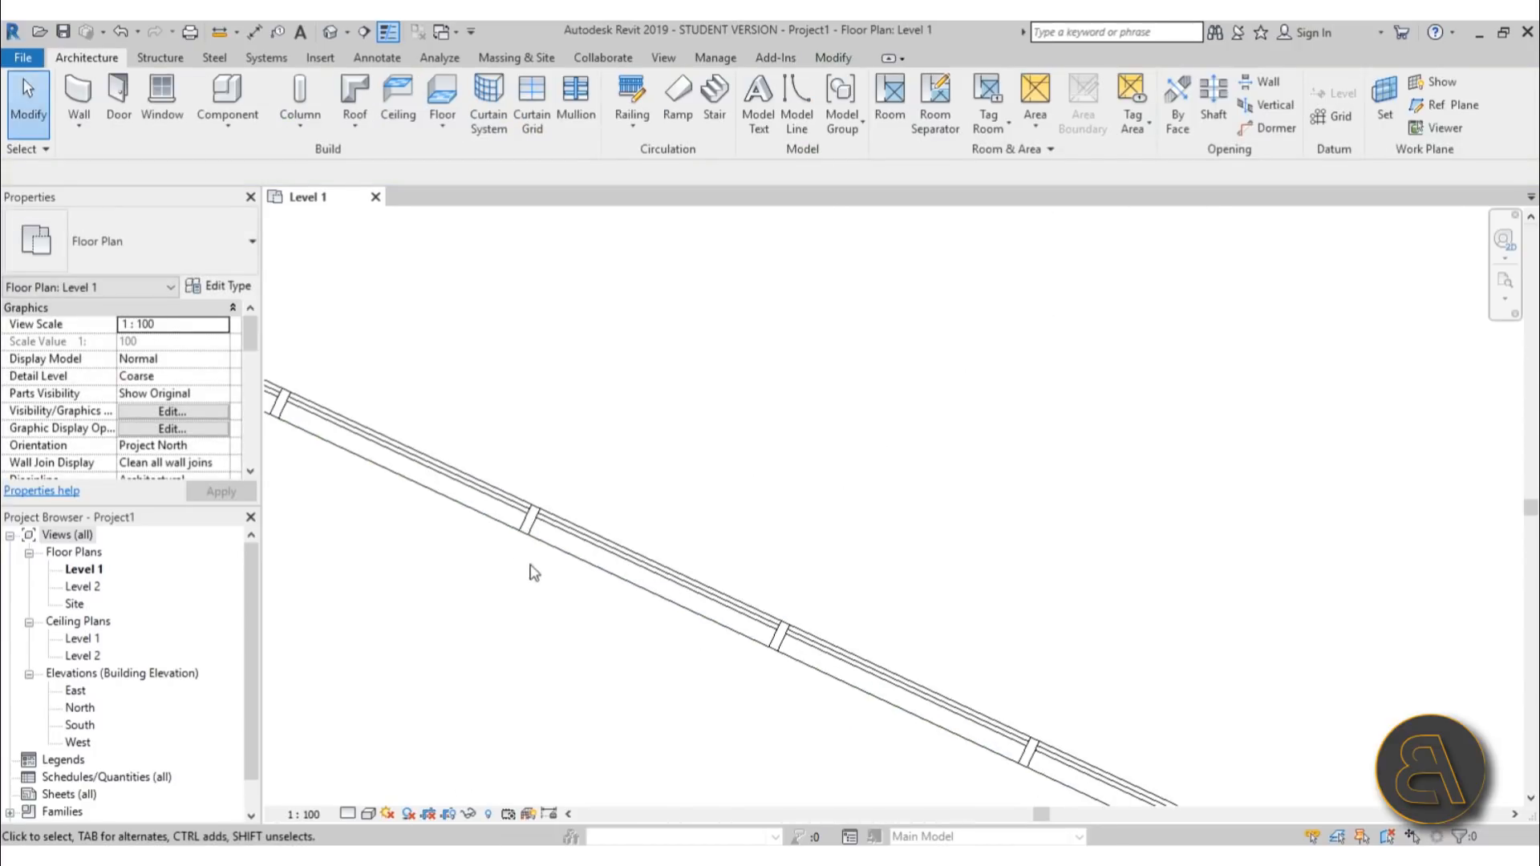
{"action": "left_click", "coordinate": [530, 519]}
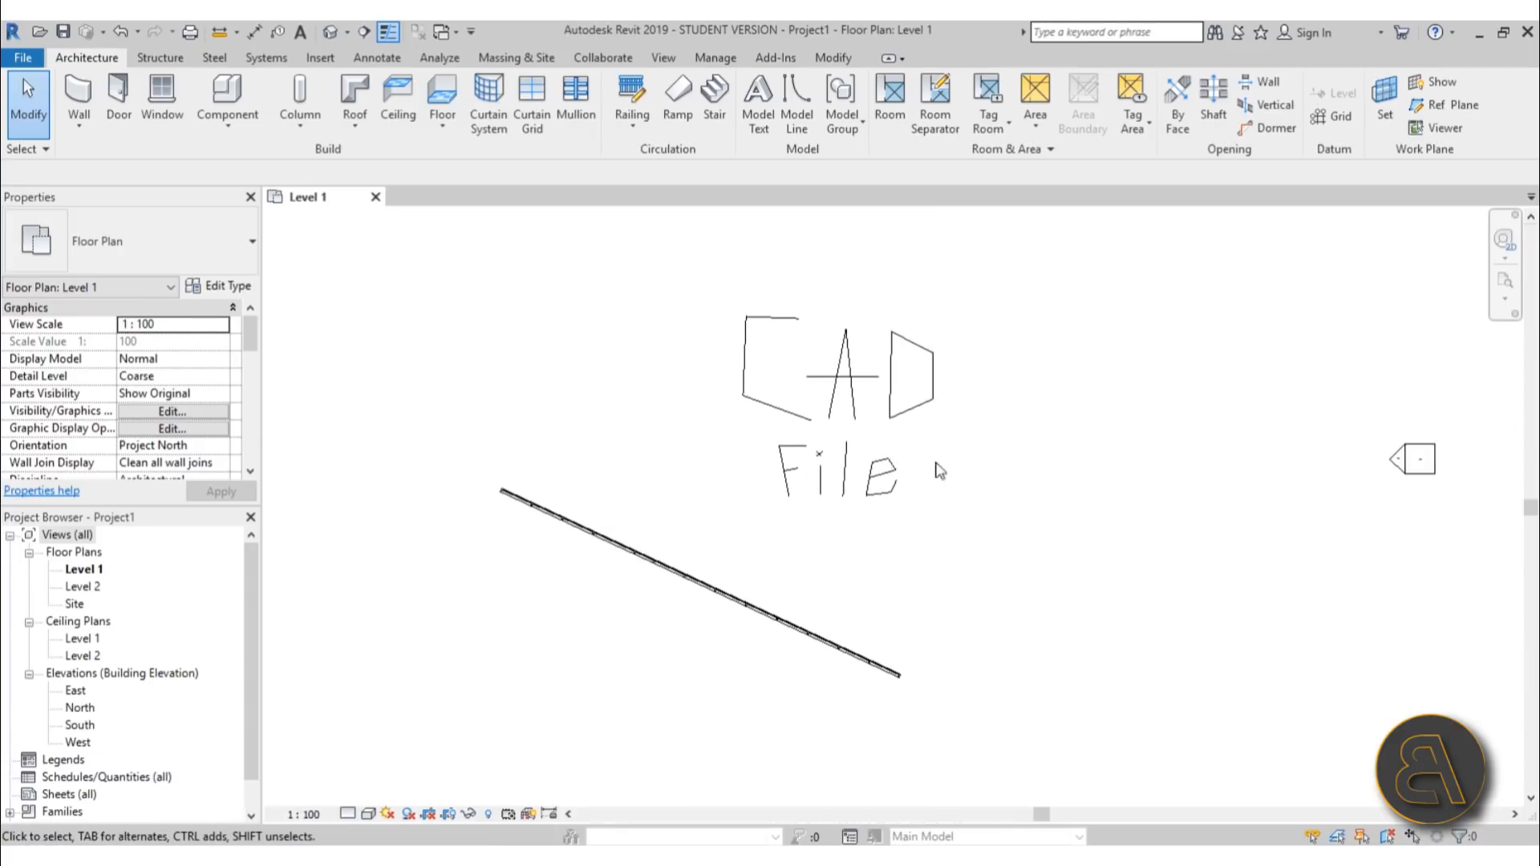
{"action": "mouse_move", "coordinate": [1080, 479]}
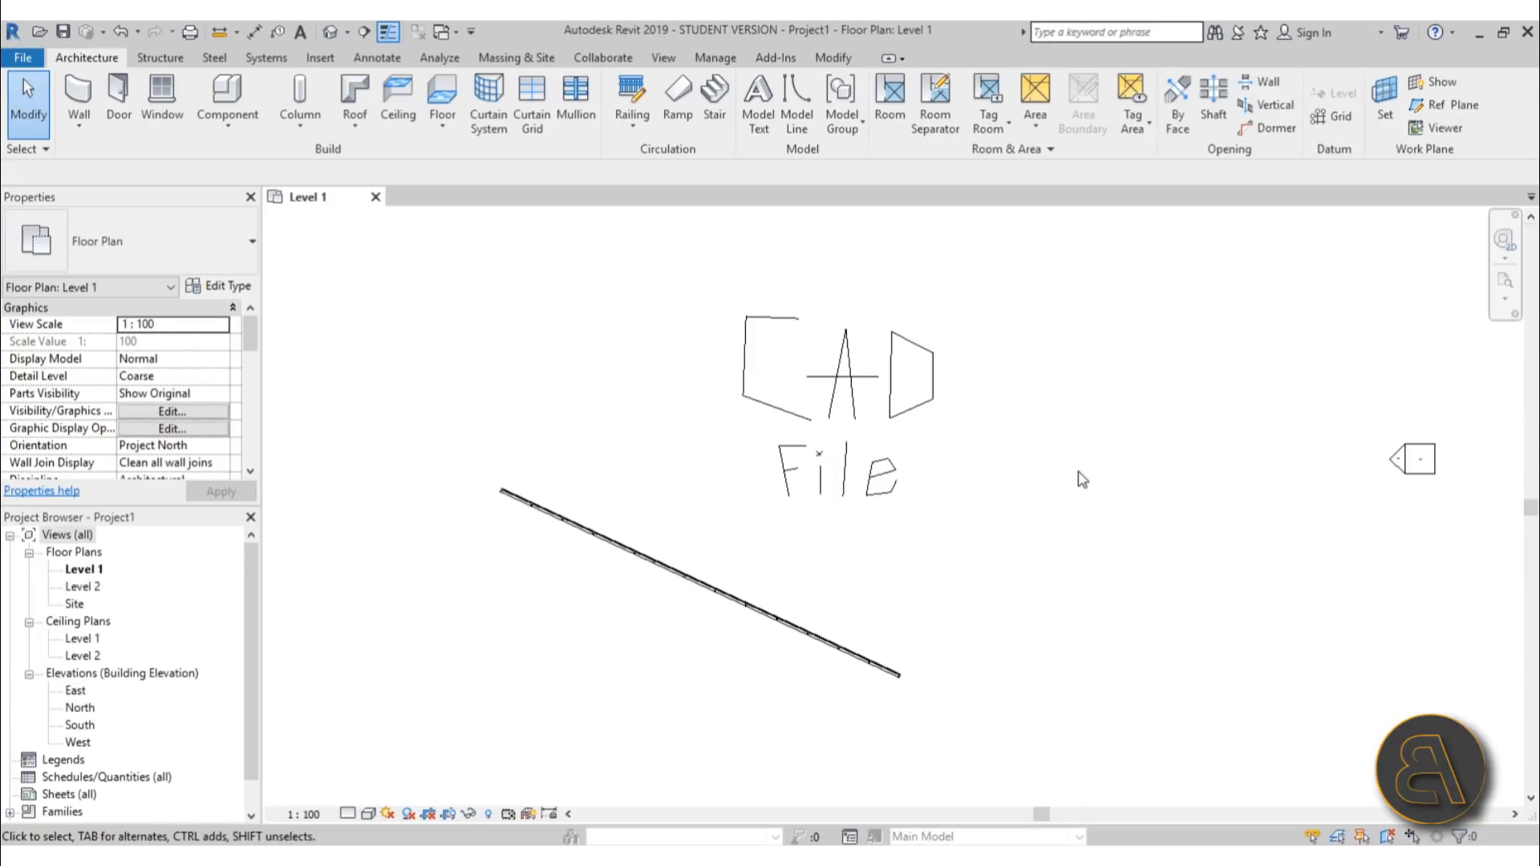
{"action": "mouse_move", "coordinate": [1038, 468]}
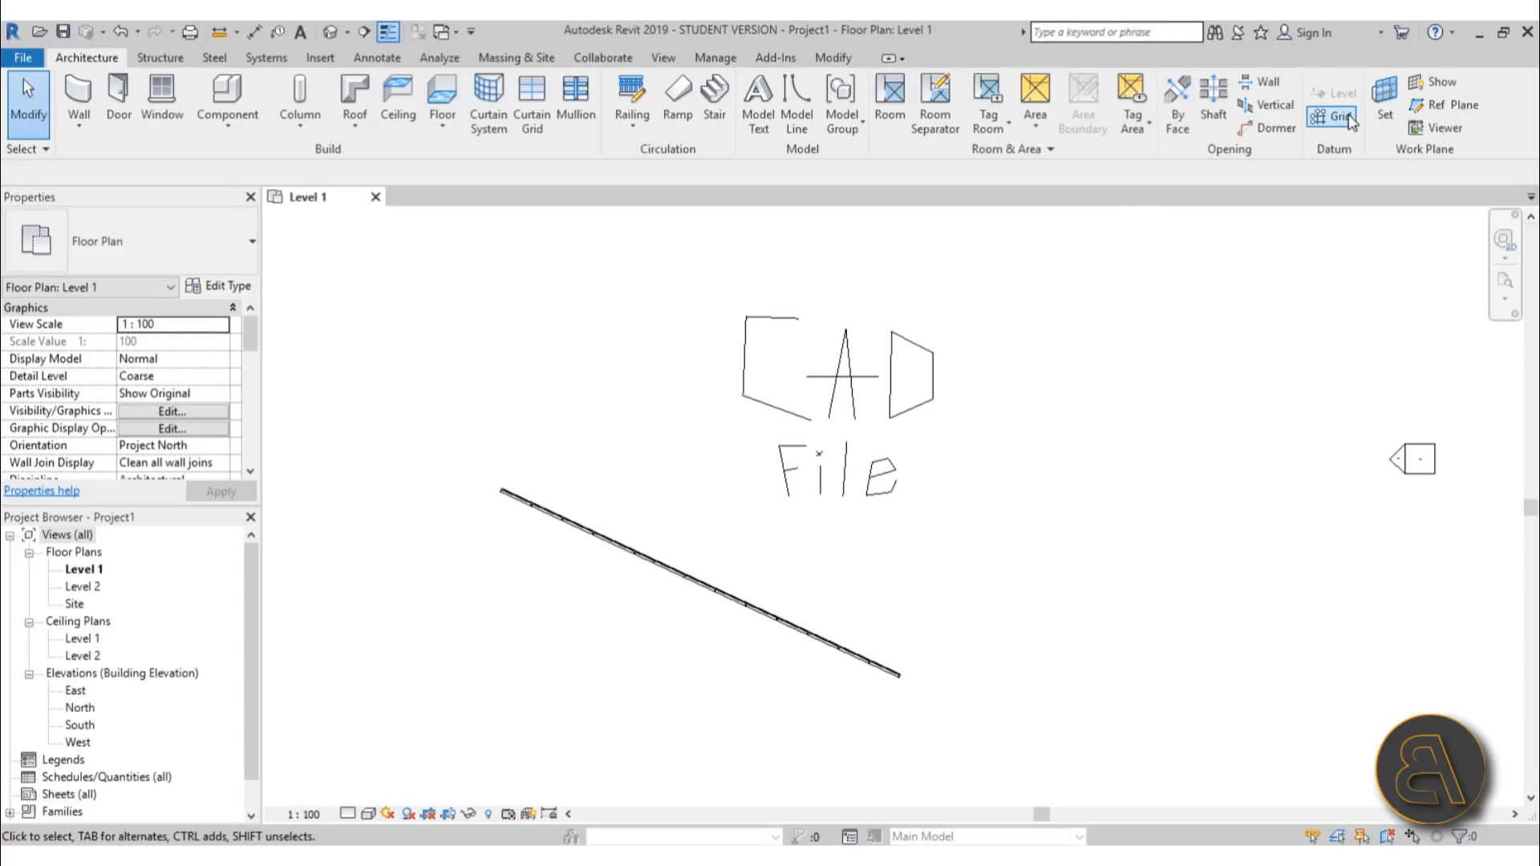
Draw vertical gridline 1 right of the CAD drawing and pin it
{"action": "left_click", "coordinate": [1331, 115]}
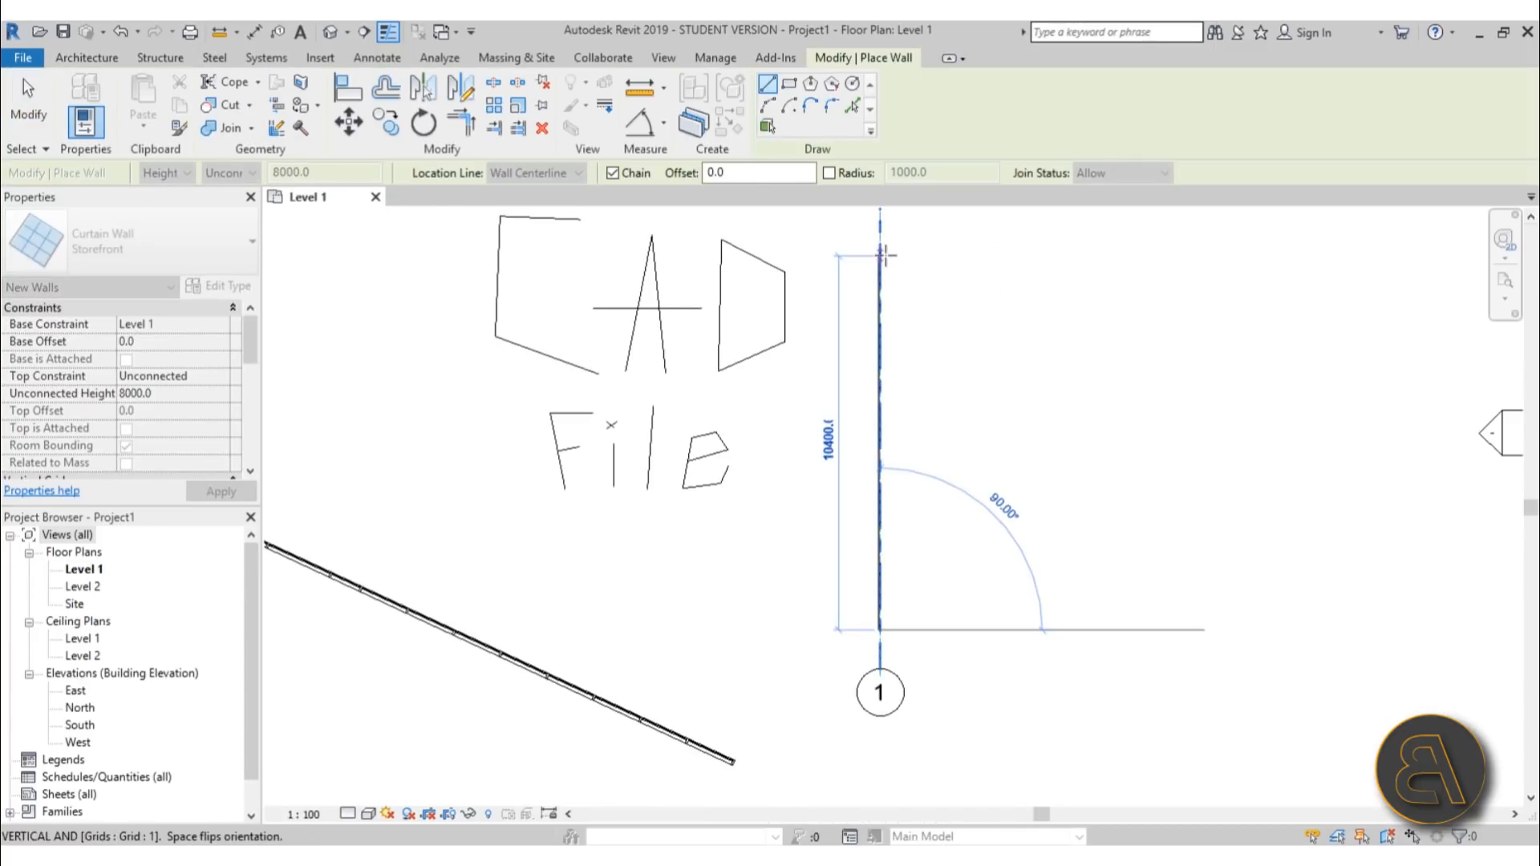
{"action": "left_click", "coordinate": [879, 442]}
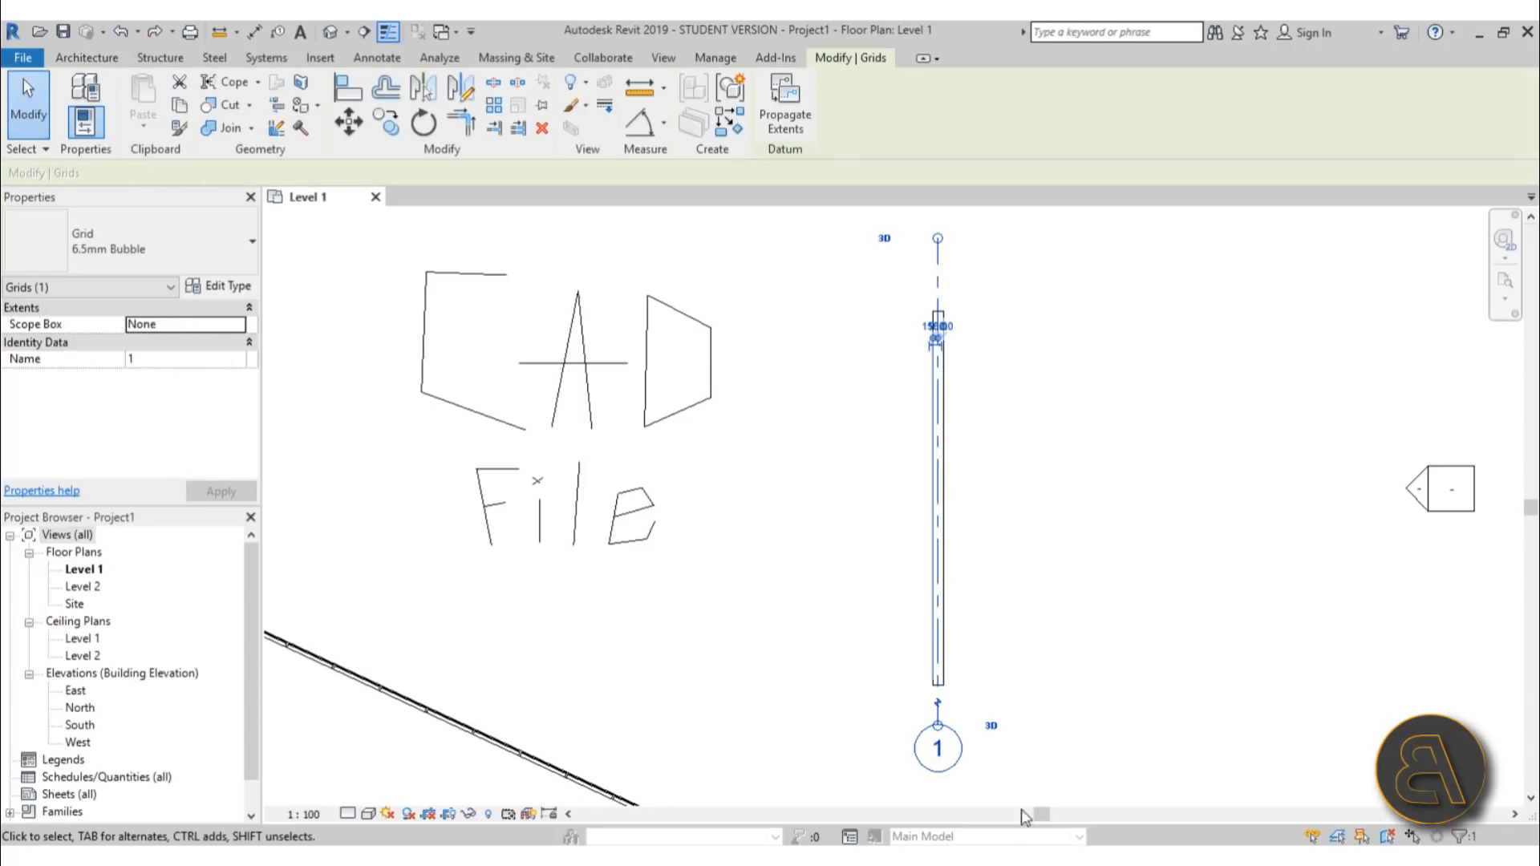
{"action": "mouse_move", "coordinate": [541, 105]}
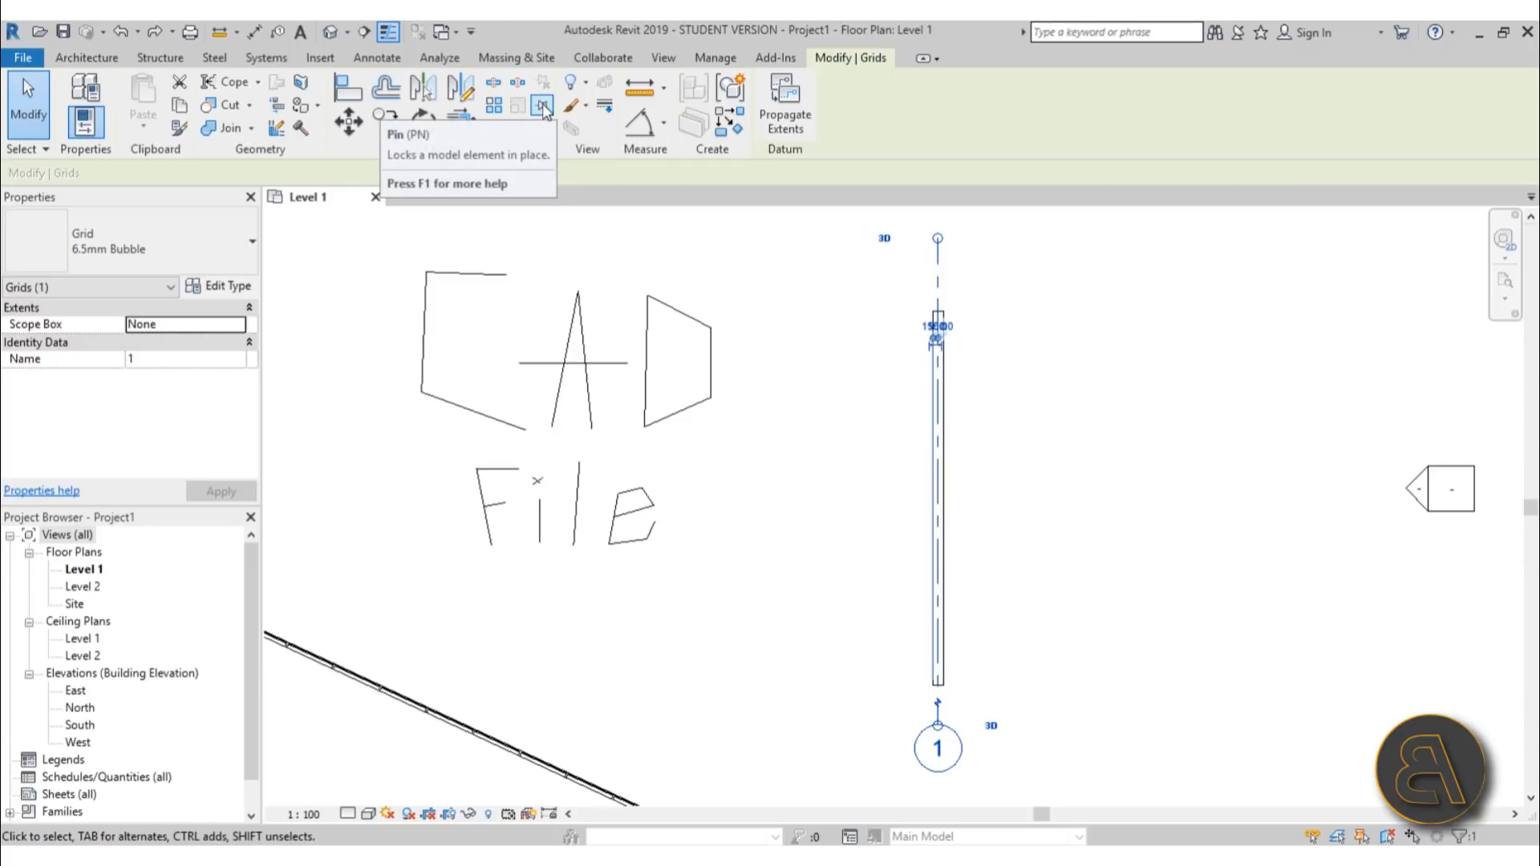
{"action": "left_click", "coordinate": [540, 106]}
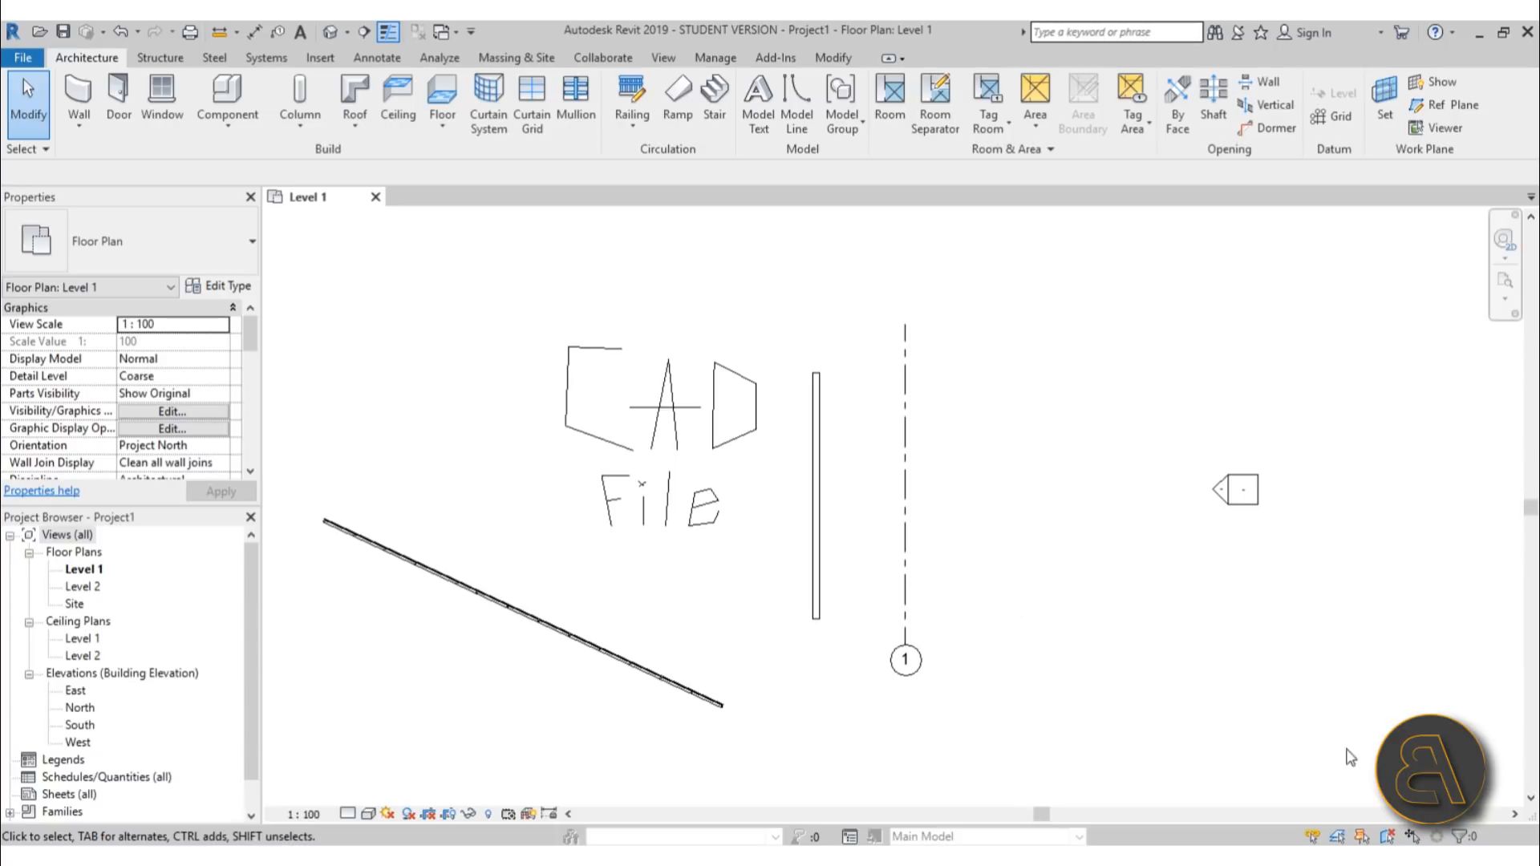
{"action": "mouse_move", "coordinate": [1393, 836]}
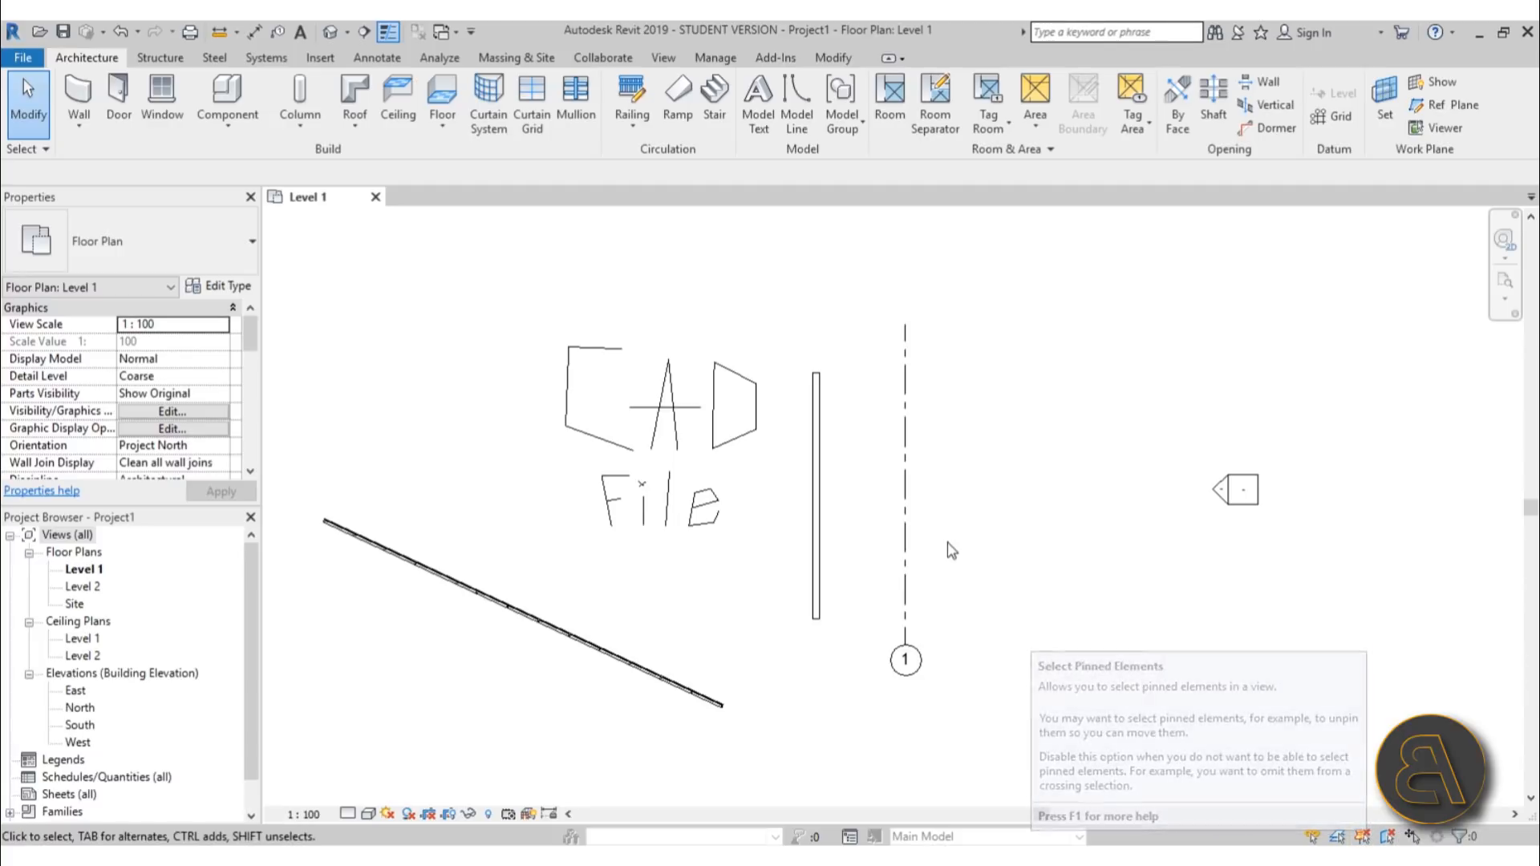
{"action": "mouse_move", "coordinate": [904, 559]}
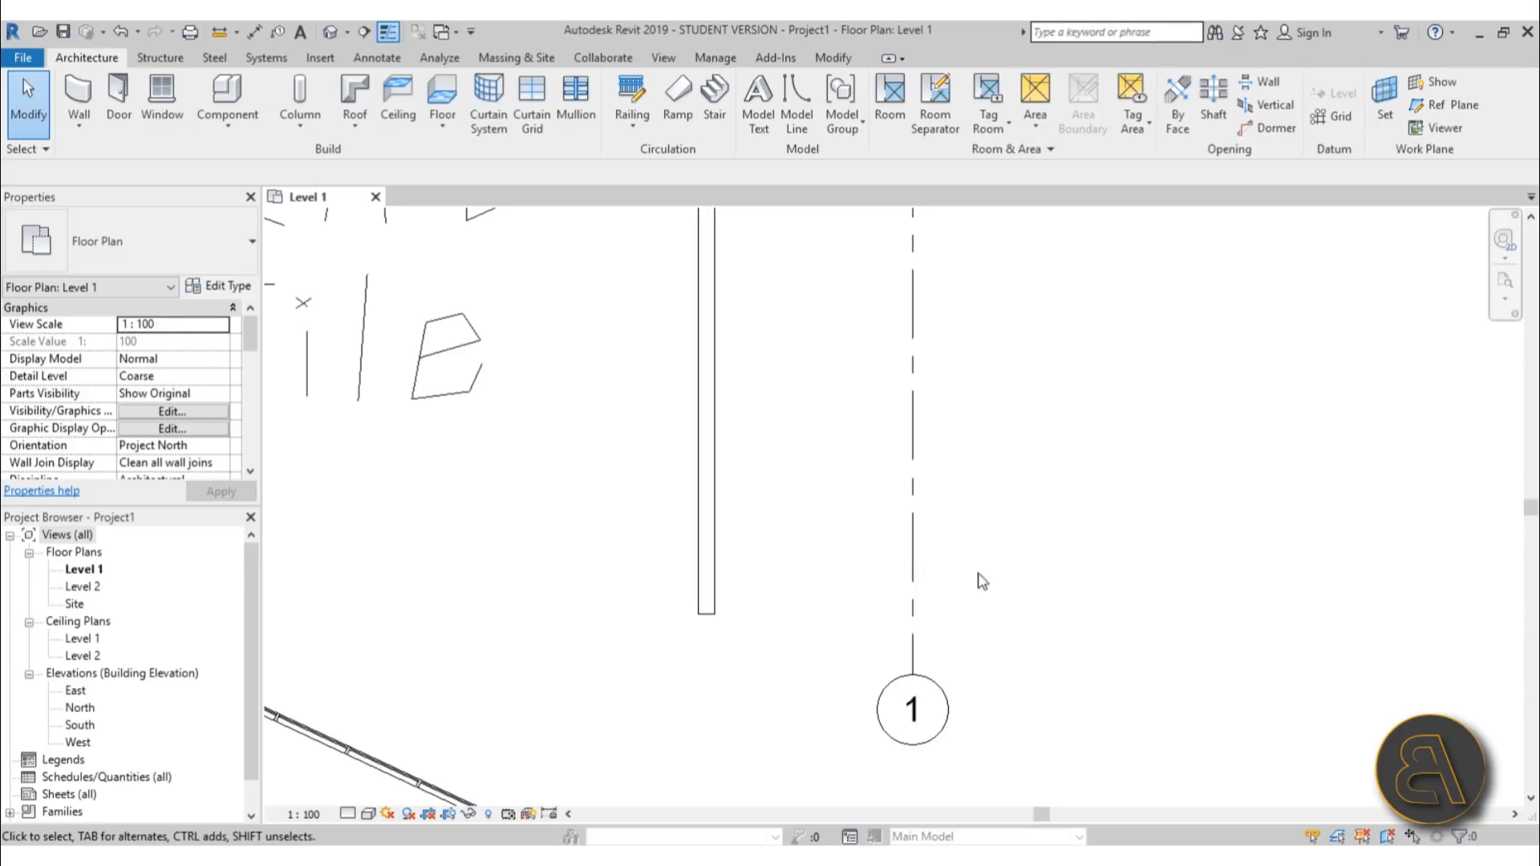
{"action": "mouse_move", "coordinate": [1058, 681]}
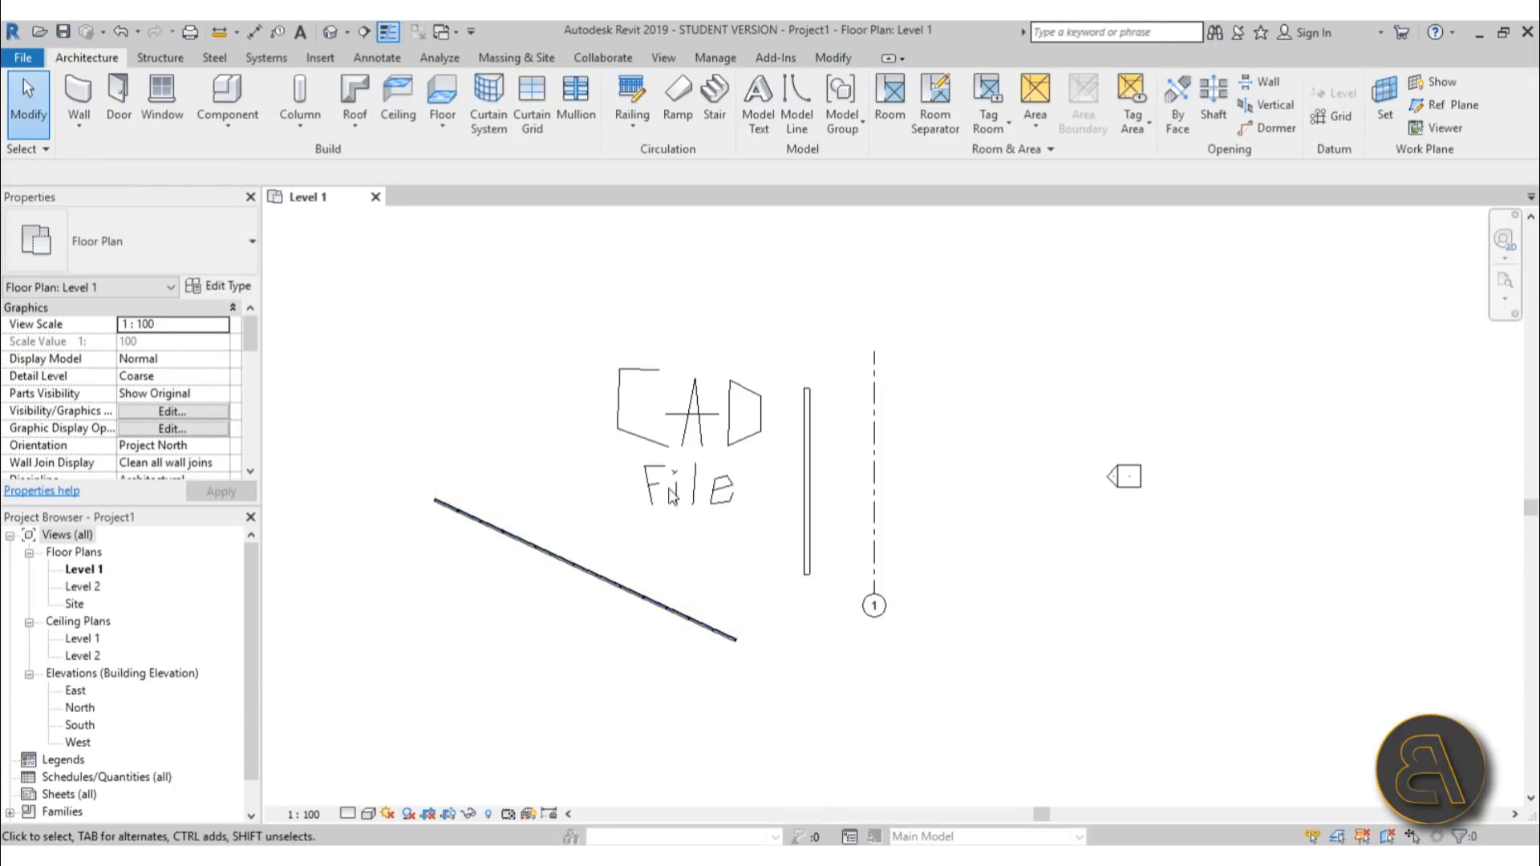
{"action": "mouse_move", "coordinate": [749, 493]}
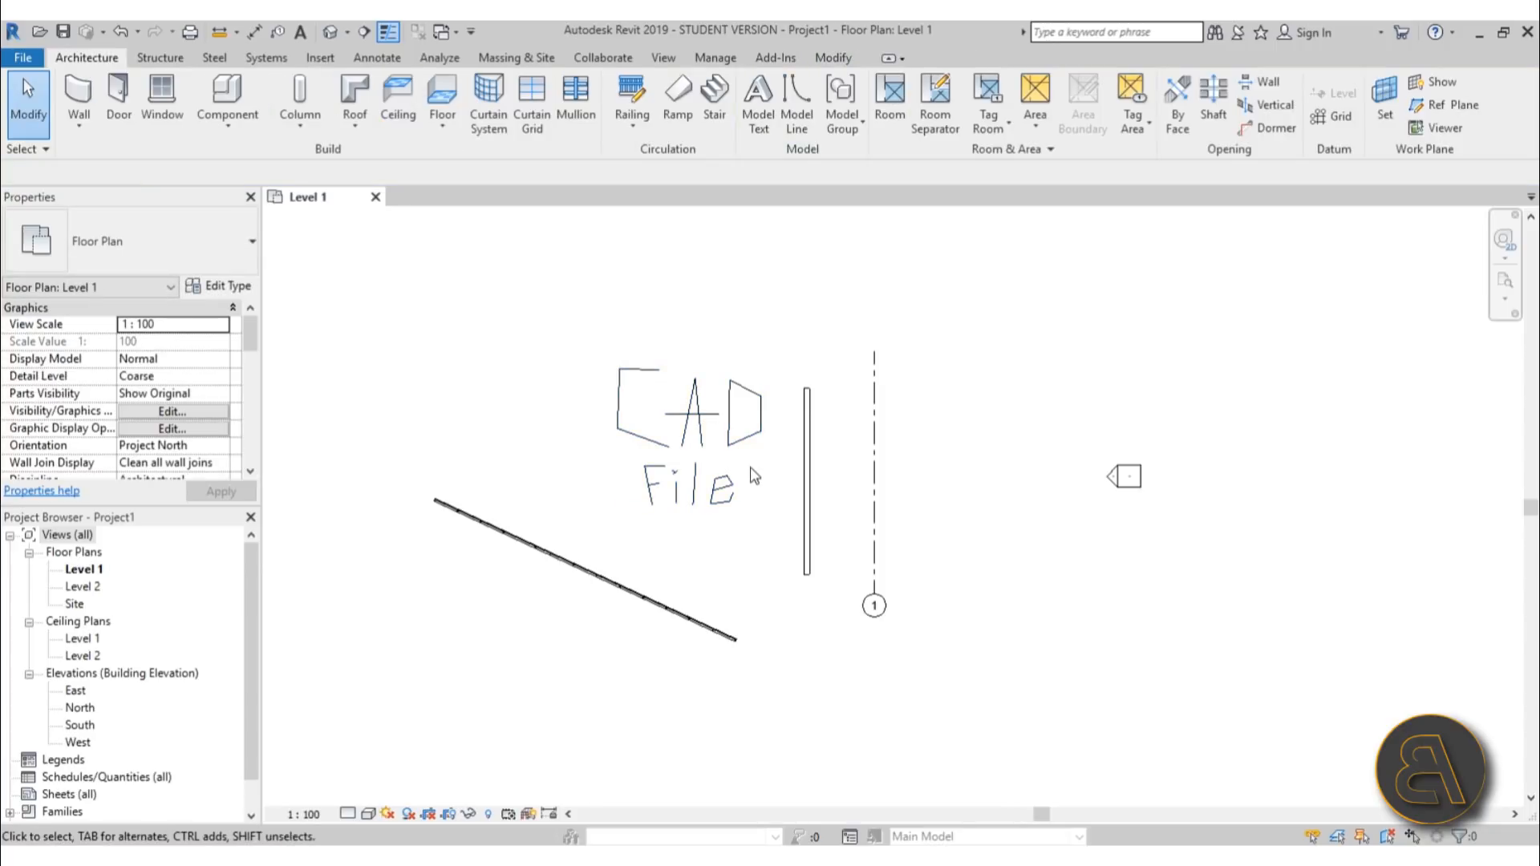
{"action": "mouse_move", "coordinate": [759, 480]}
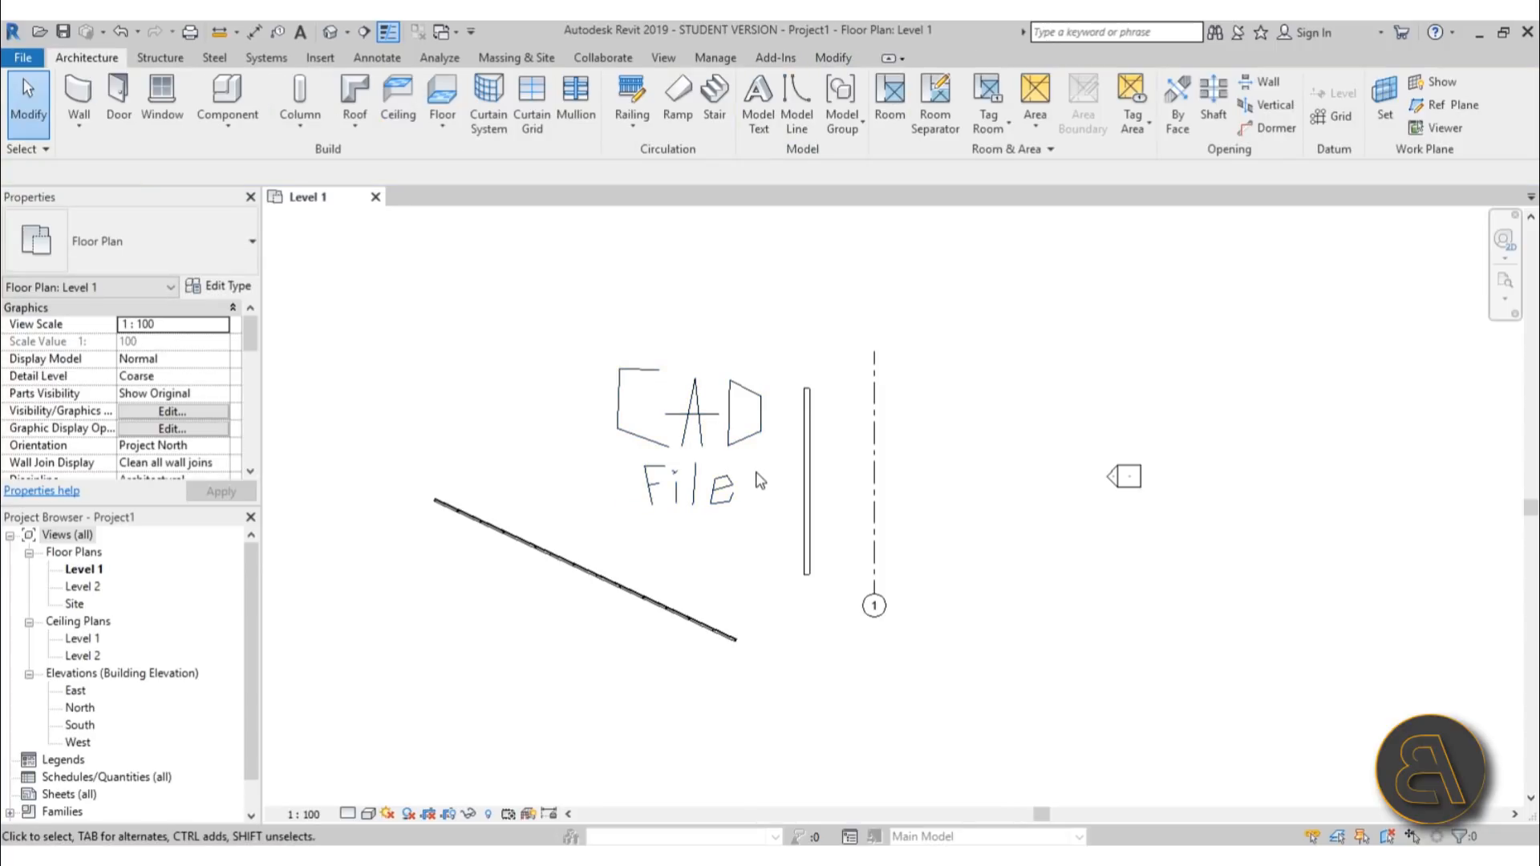
{"action": "mouse_move", "coordinate": [579, 381]}
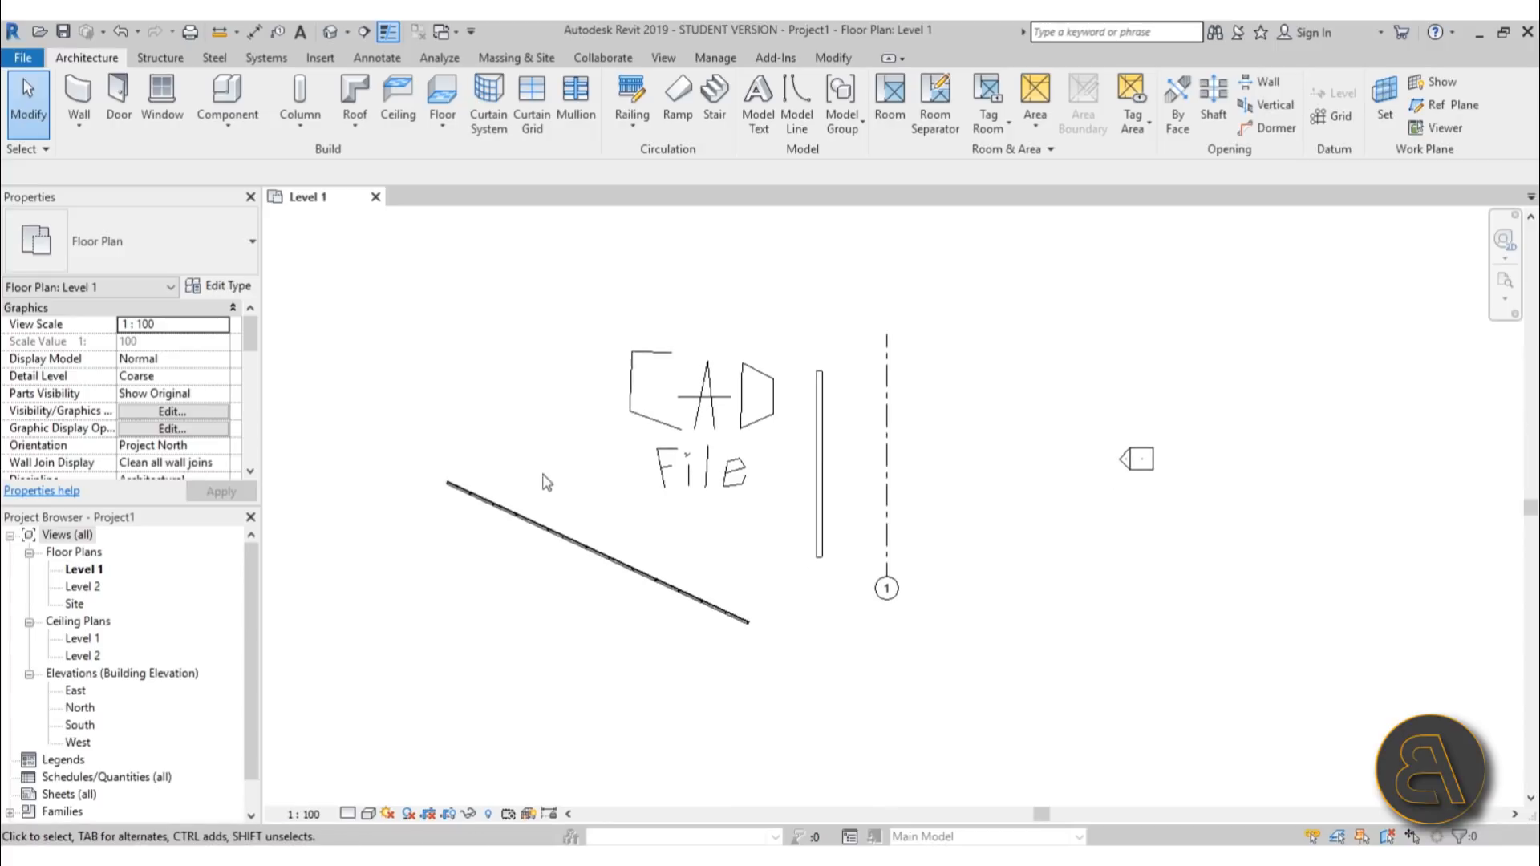
{"action": "mouse_move", "coordinate": [543, 419]}
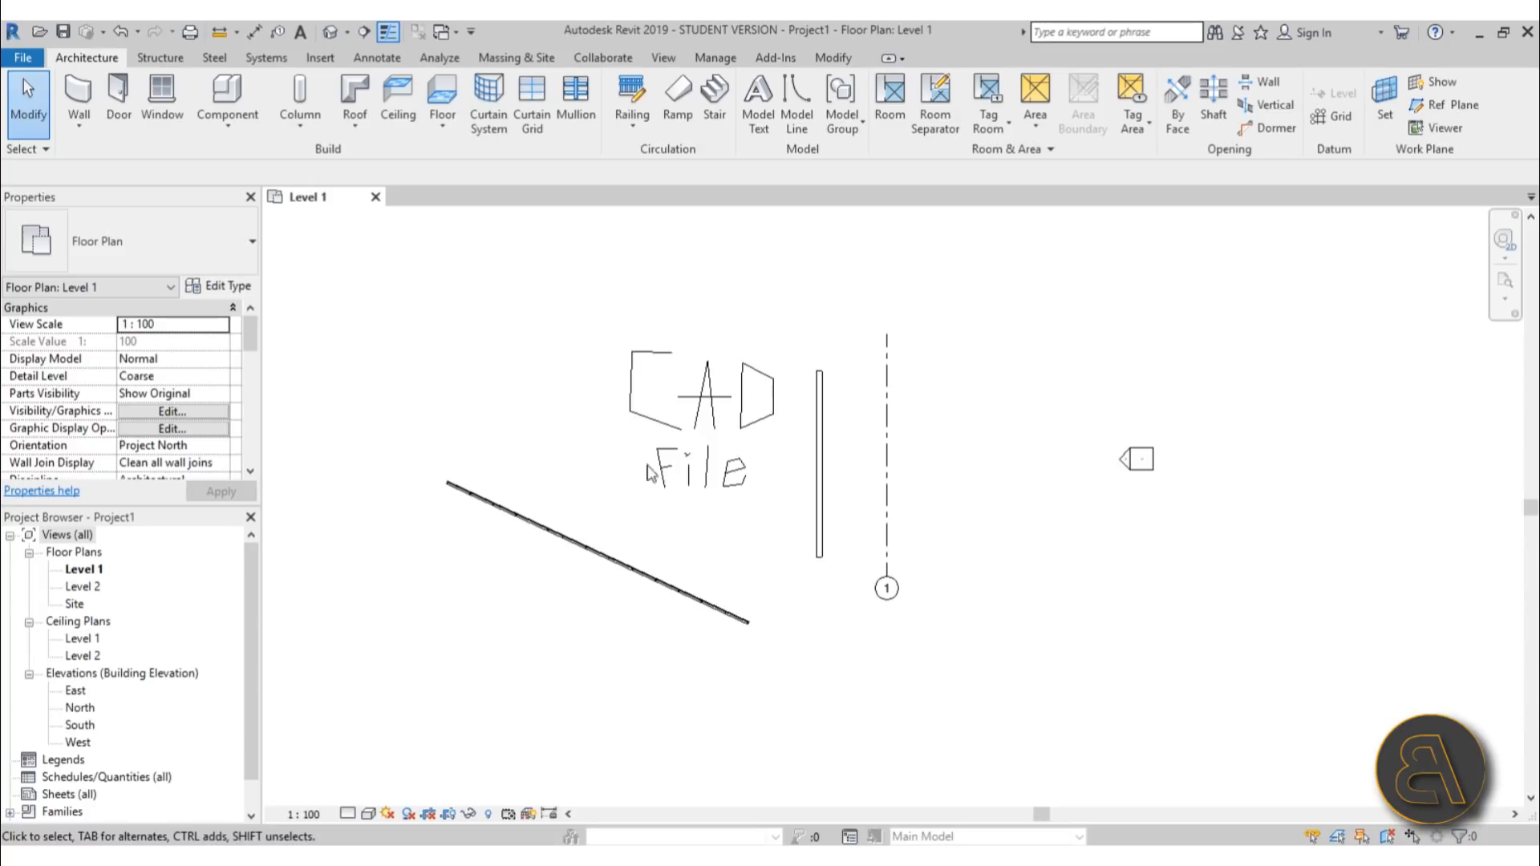
{"action": "mouse_move", "coordinate": [692, 342]}
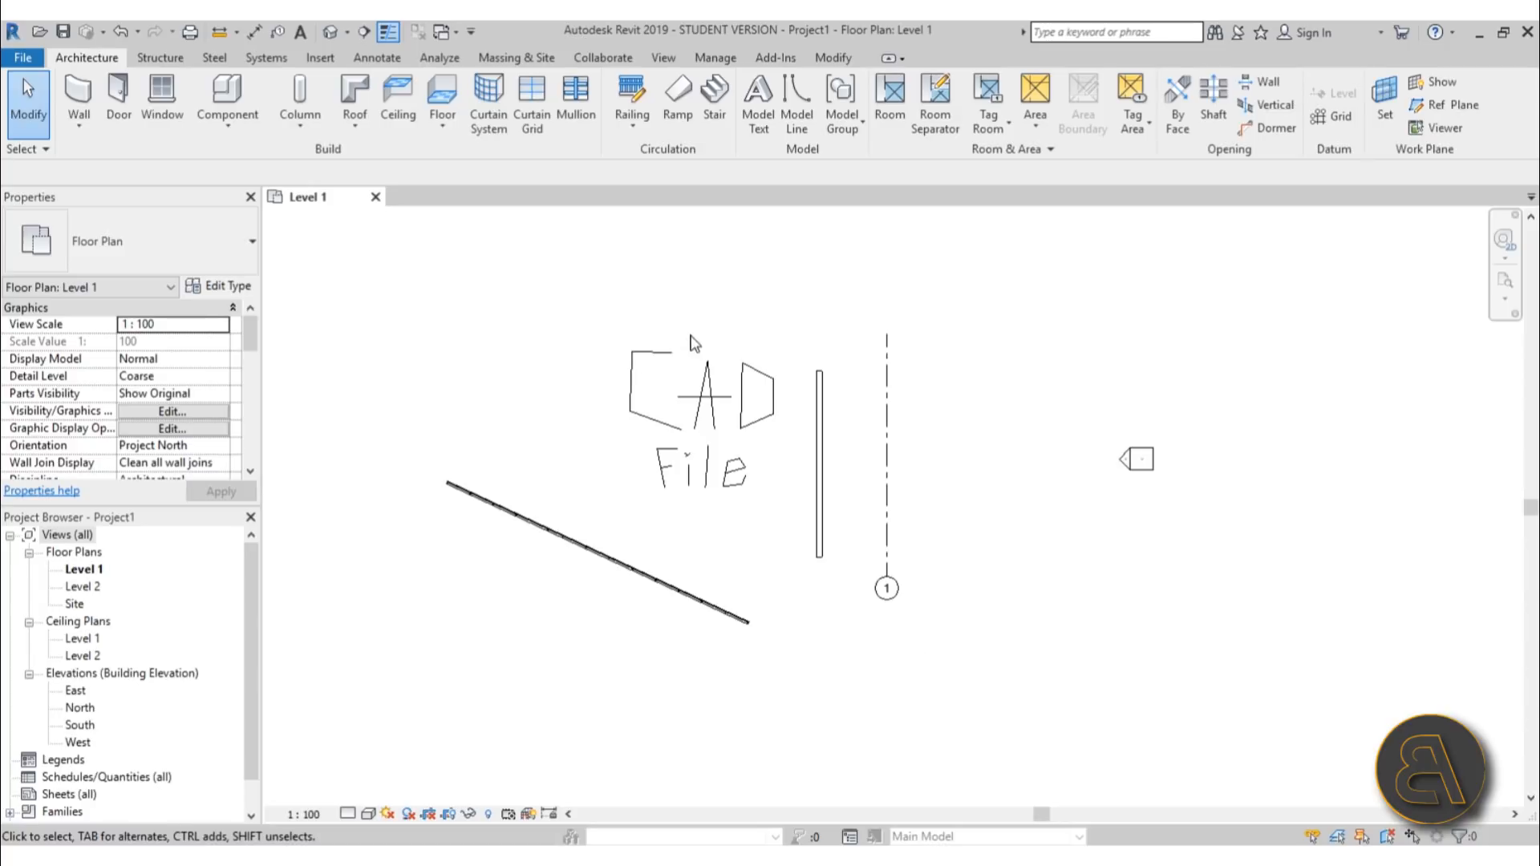
{"action": "mouse_move", "coordinate": [768, 561]}
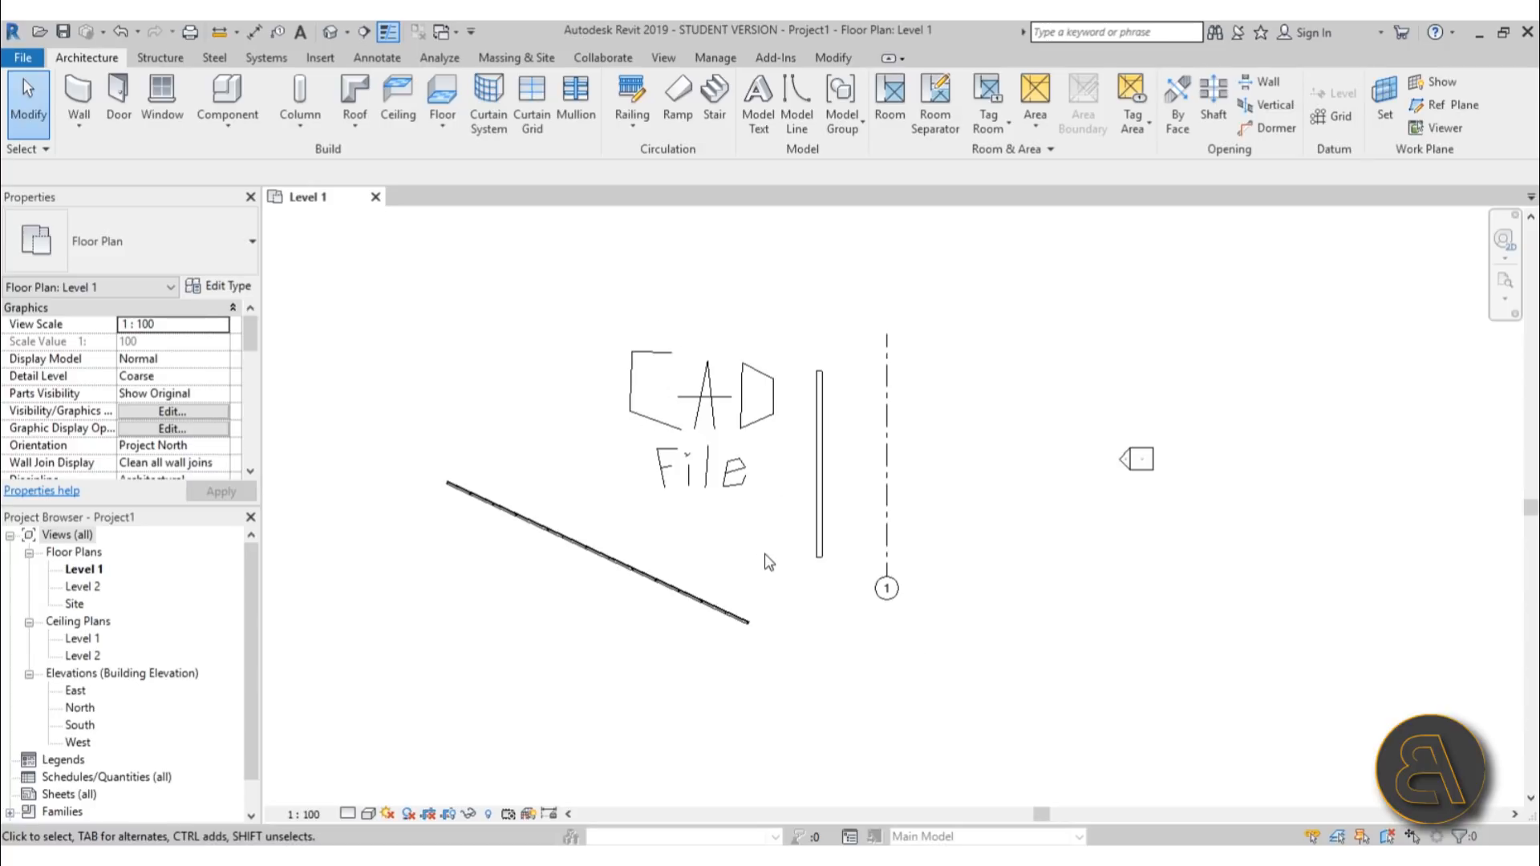
{"action": "mouse_move", "coordinate": [661, 331]}
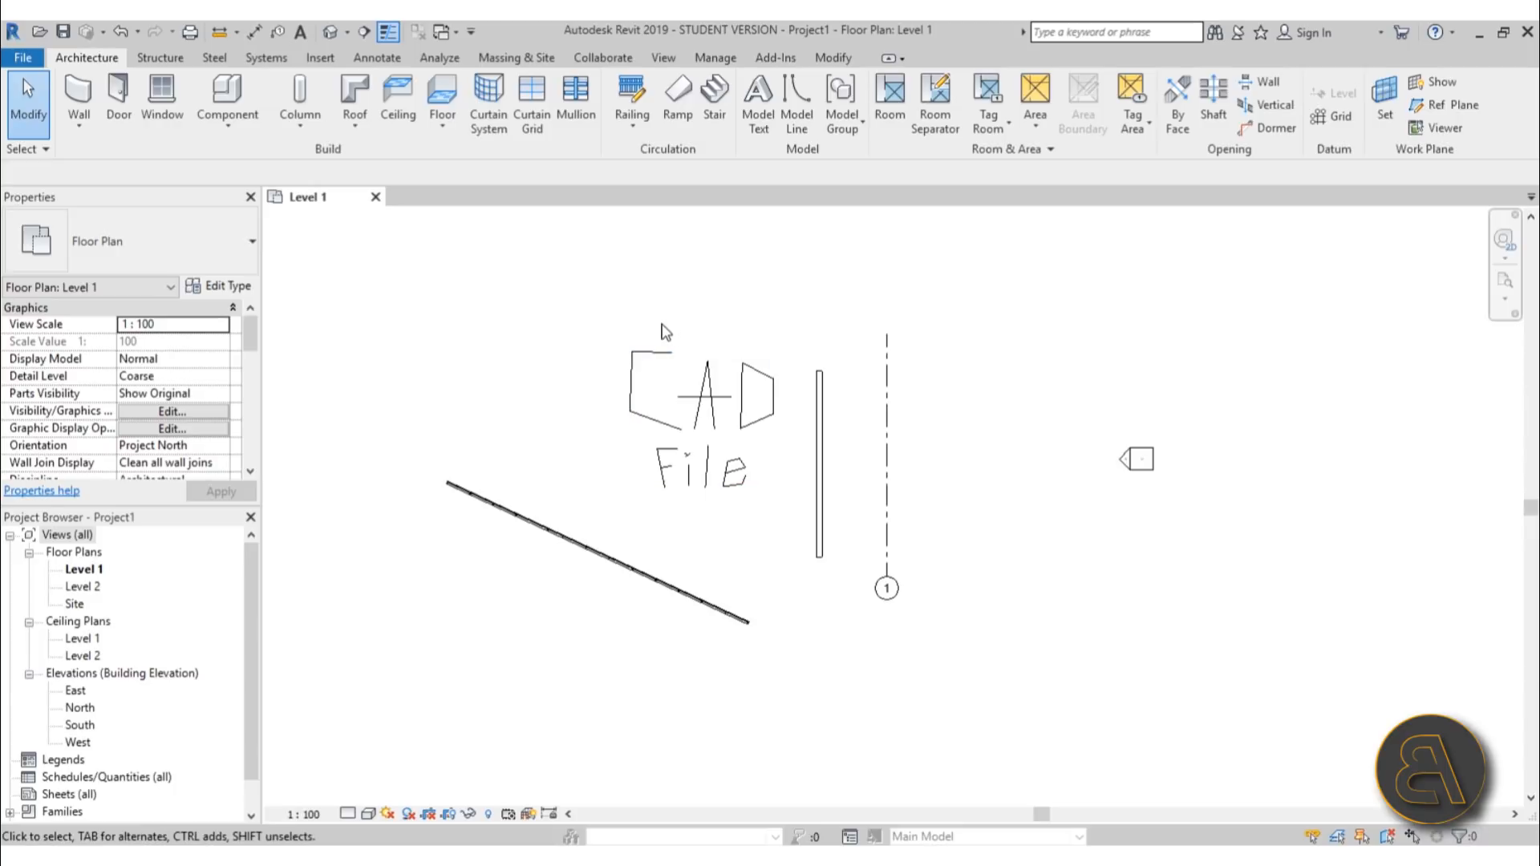